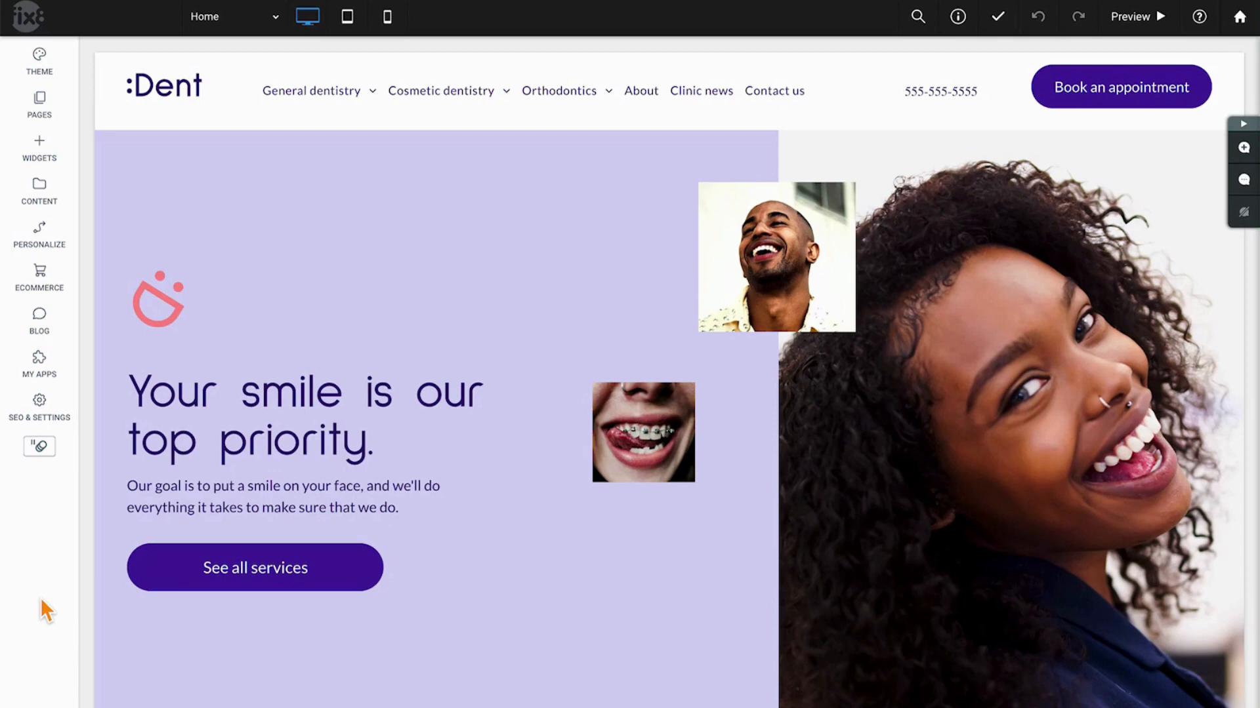
Preview the site, return to editing, and open the blog's three-post list.
left_click(1155, 17)
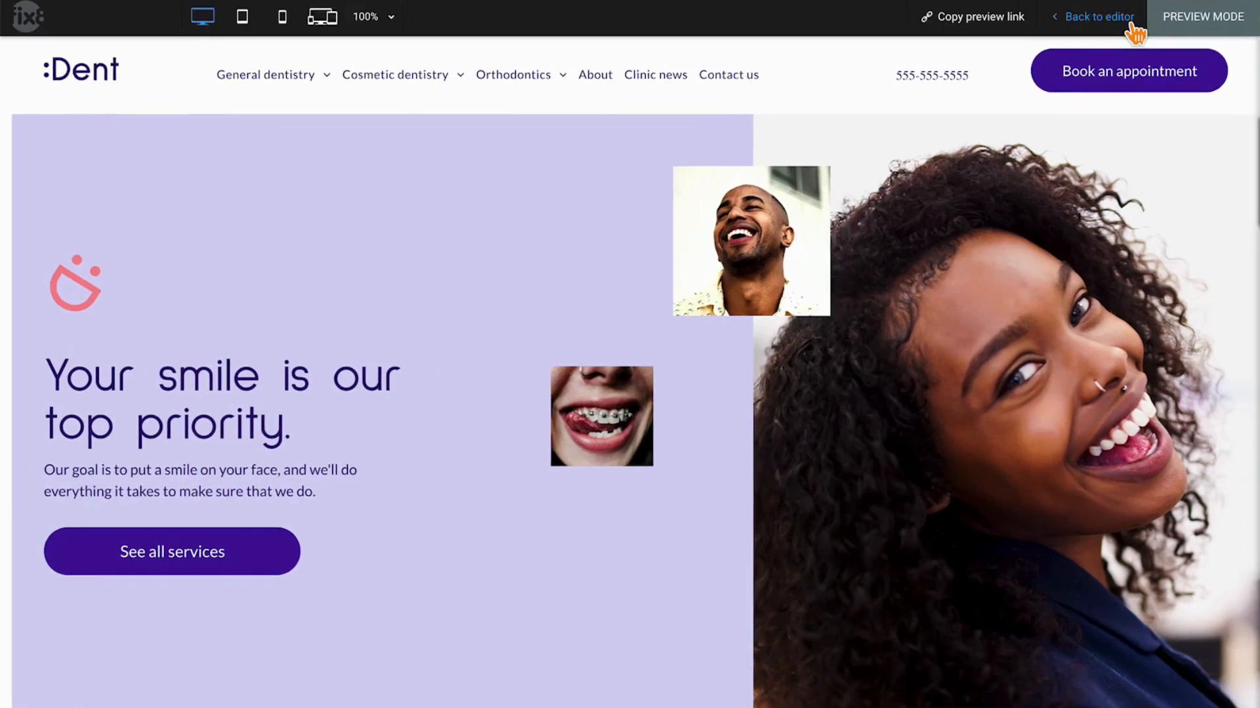
left_click(1096, 17)
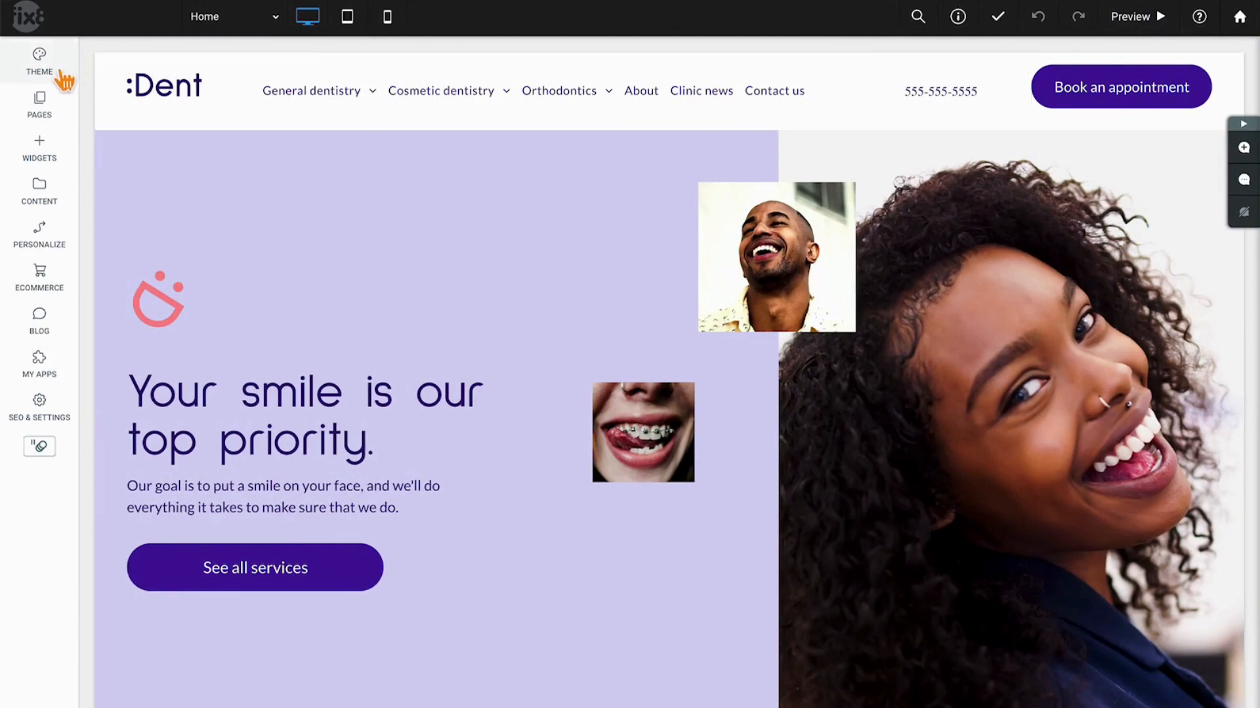
mouse_move(39, 236)
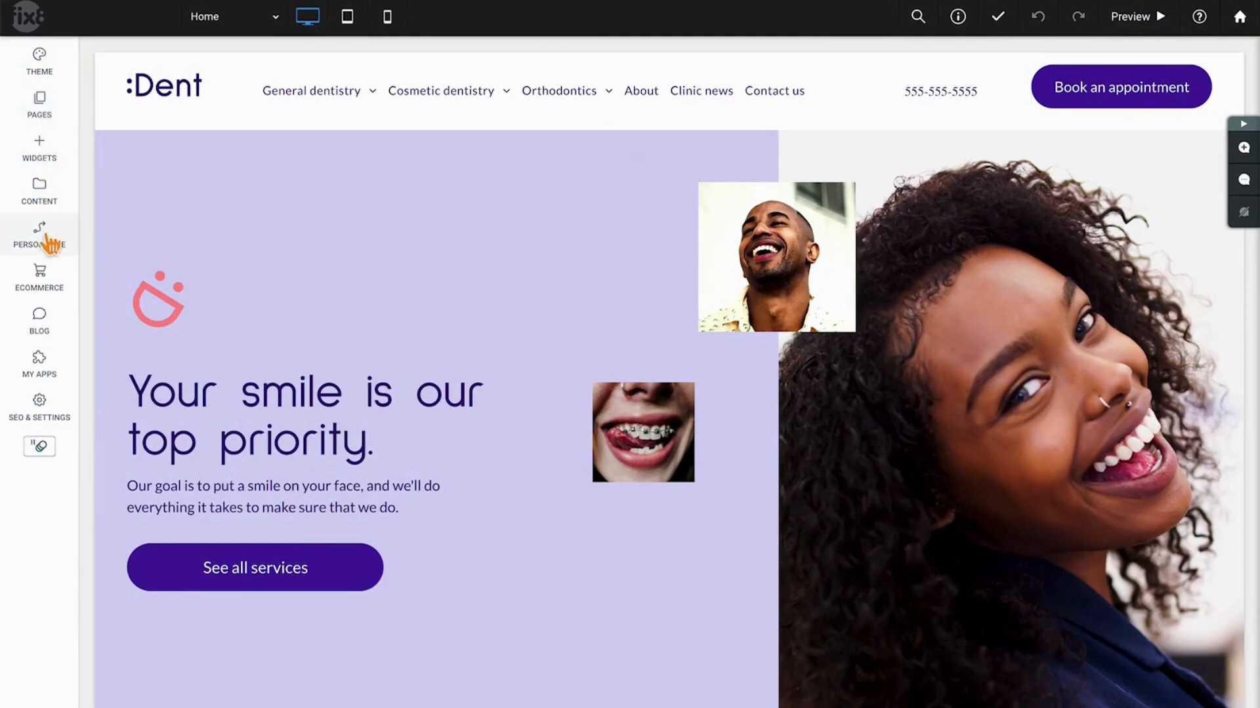
mouse_move(38, 326)
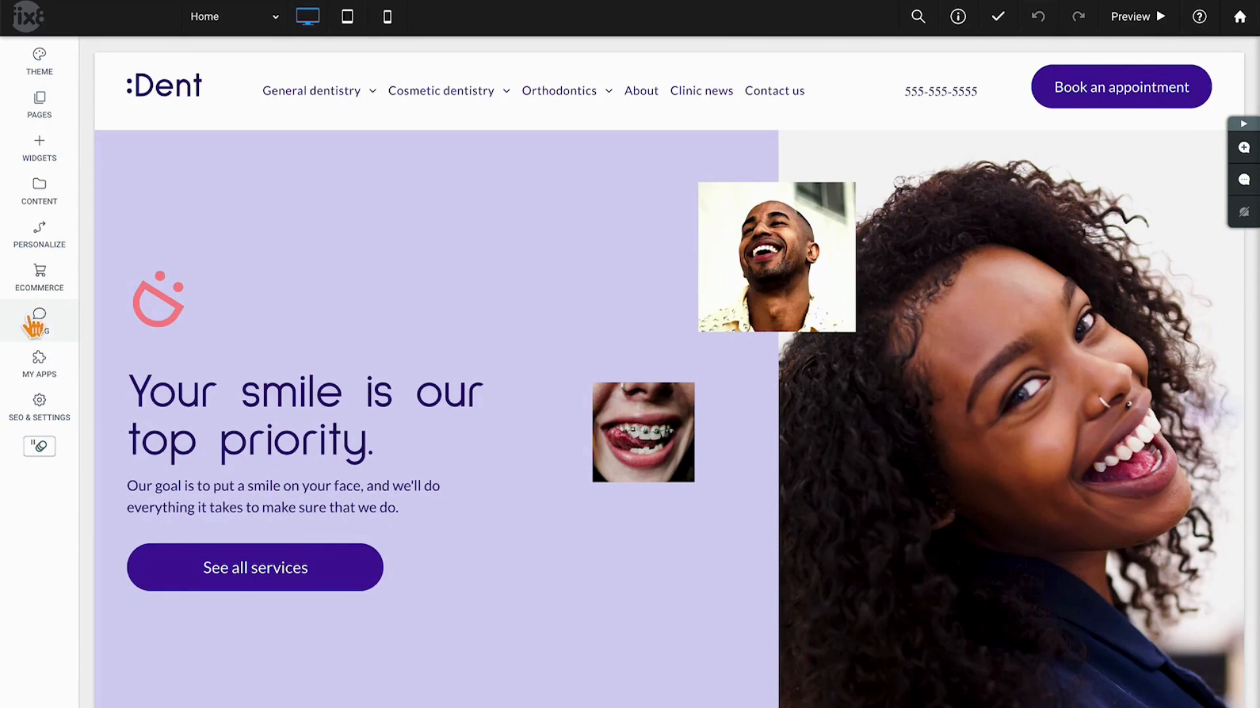
left_click(38, 321)
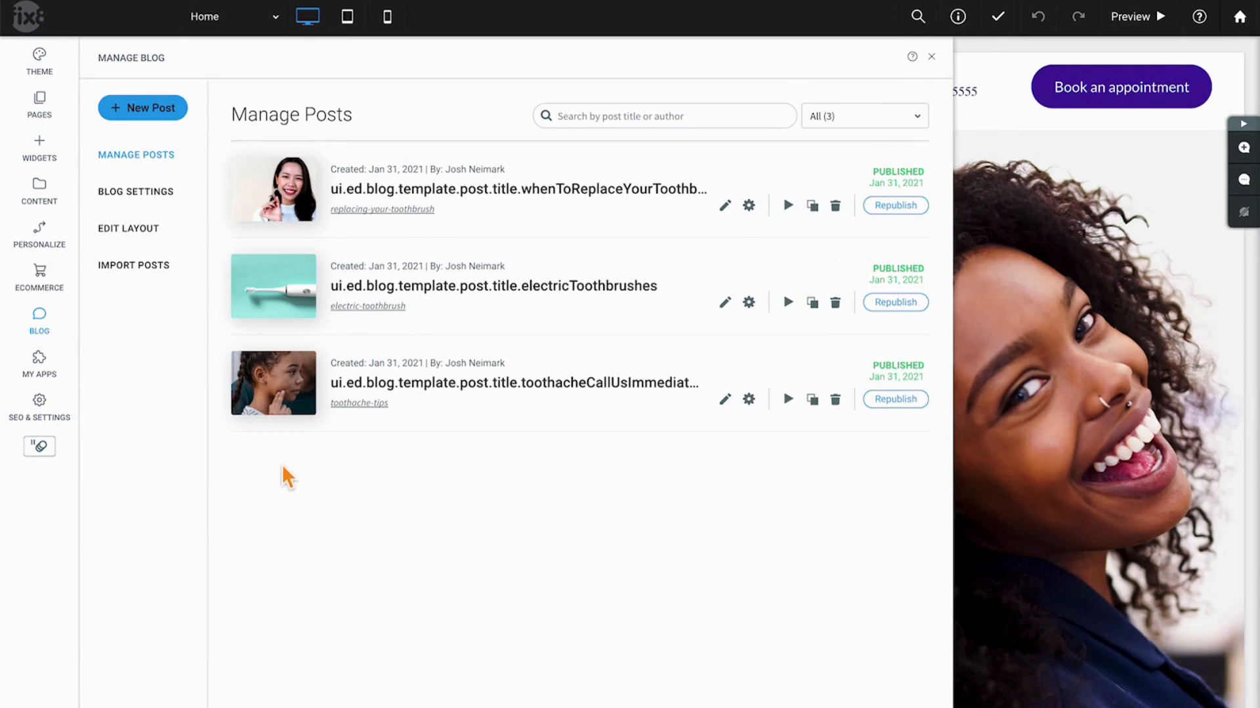
mouse_move(204, 115)
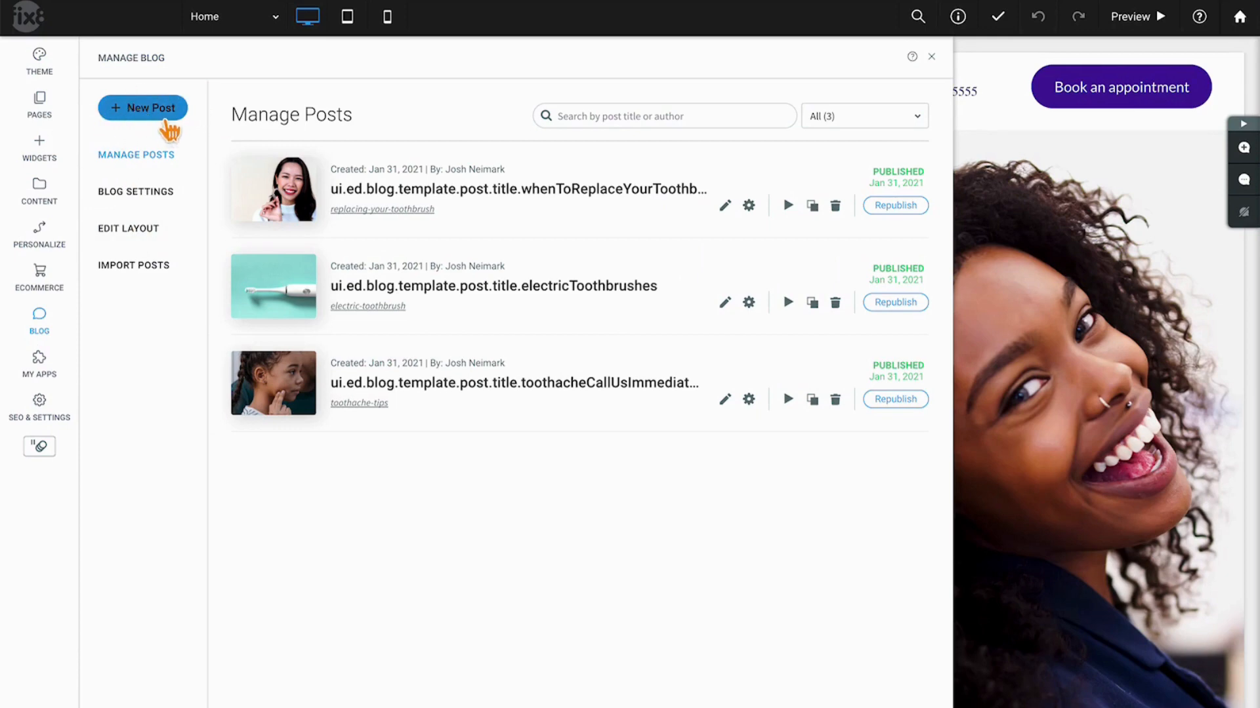
Draft a new post titled 'Josh is cool' and pick its author.
left_click(142, 108)
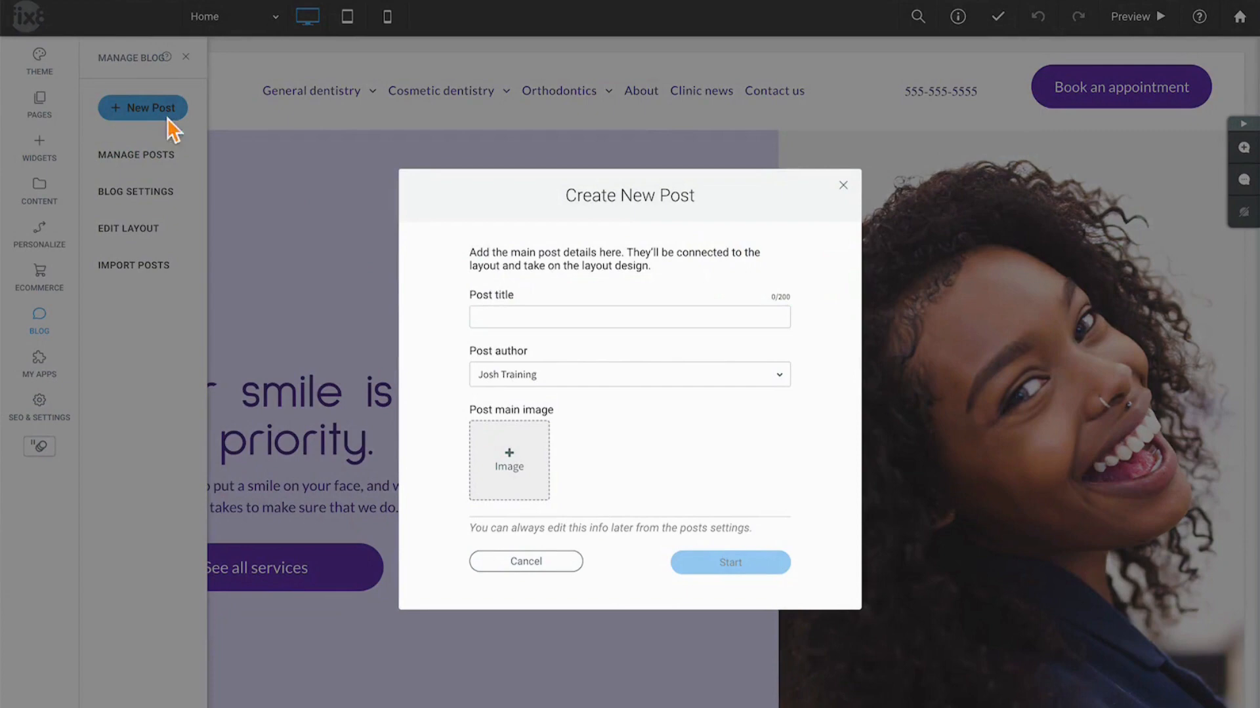
left_click(629, 317)
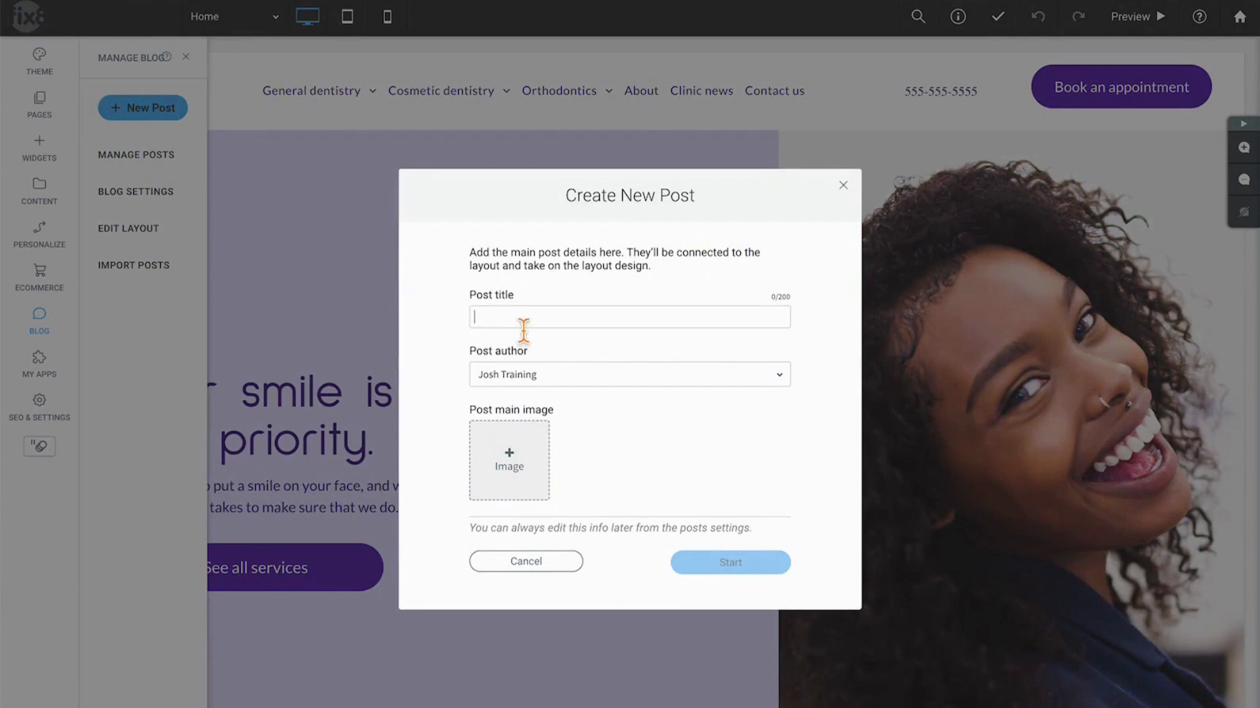
type("Josh is cool")
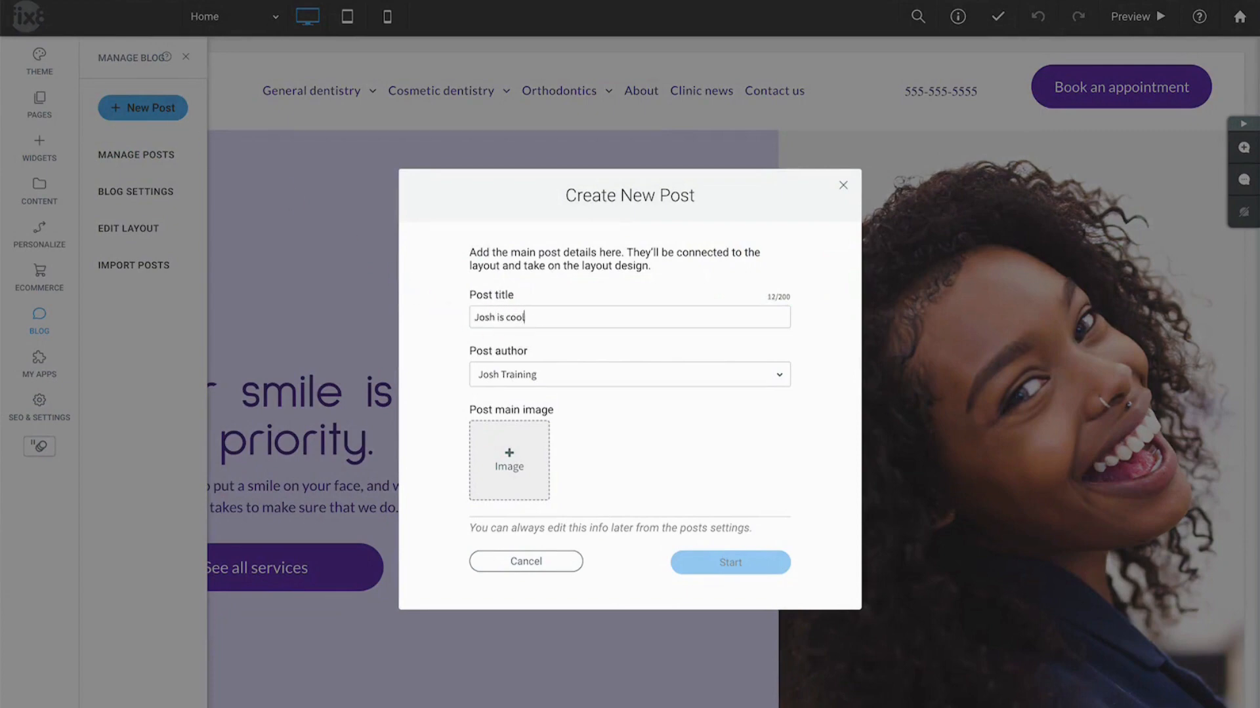
left_click(629, 374)
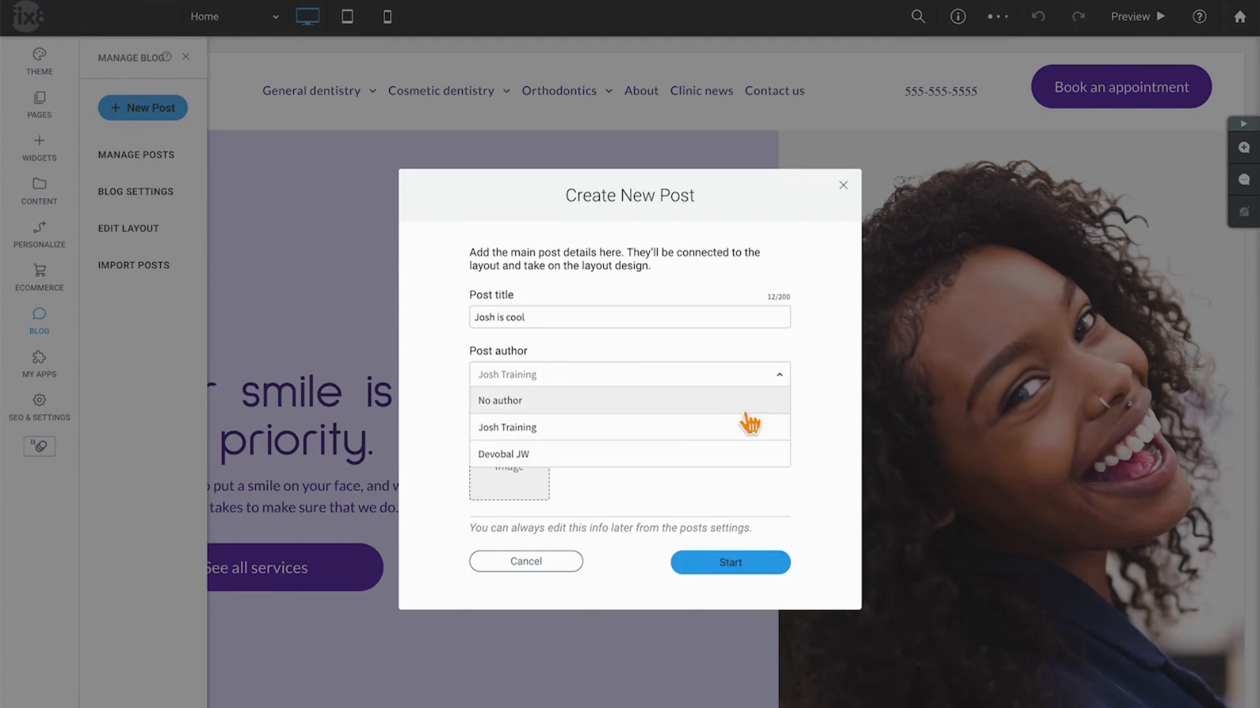
left_click(506, 427)
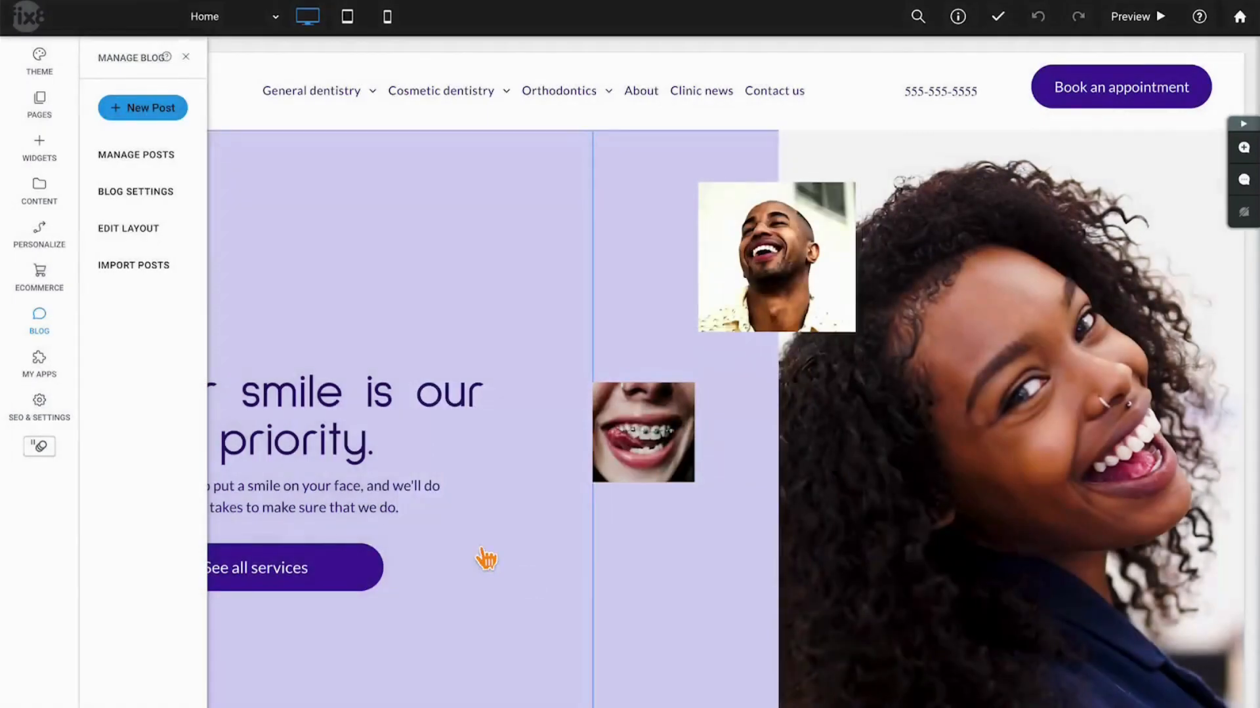
Reopen the three-post Manage Posts list and view the All (3) status filter options.
left_click(135, 155)
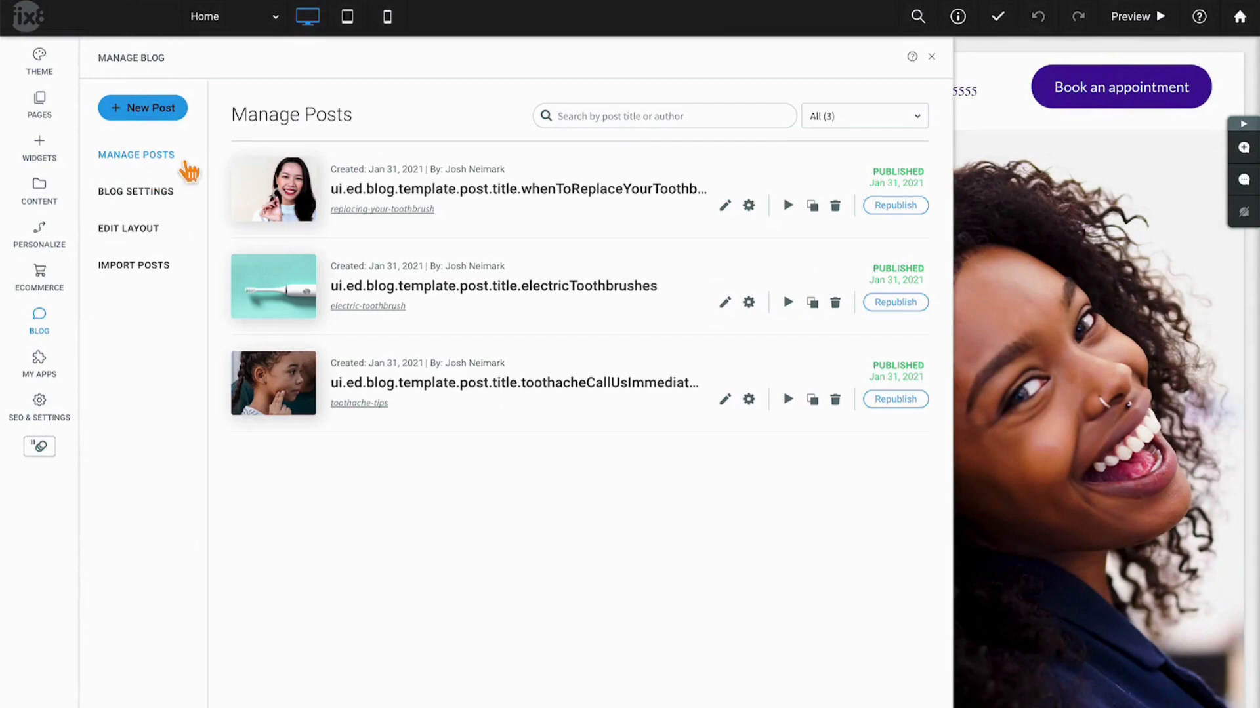
mouse_move(669, 147)
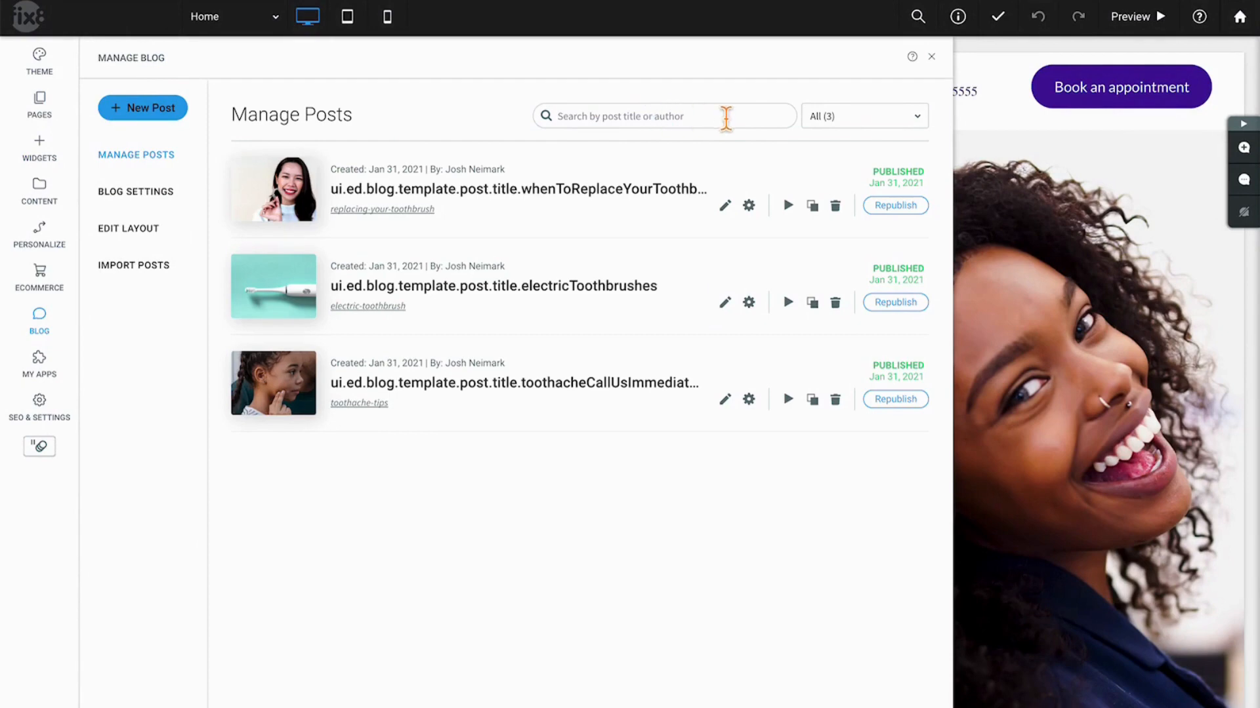
left_click(864, 116)
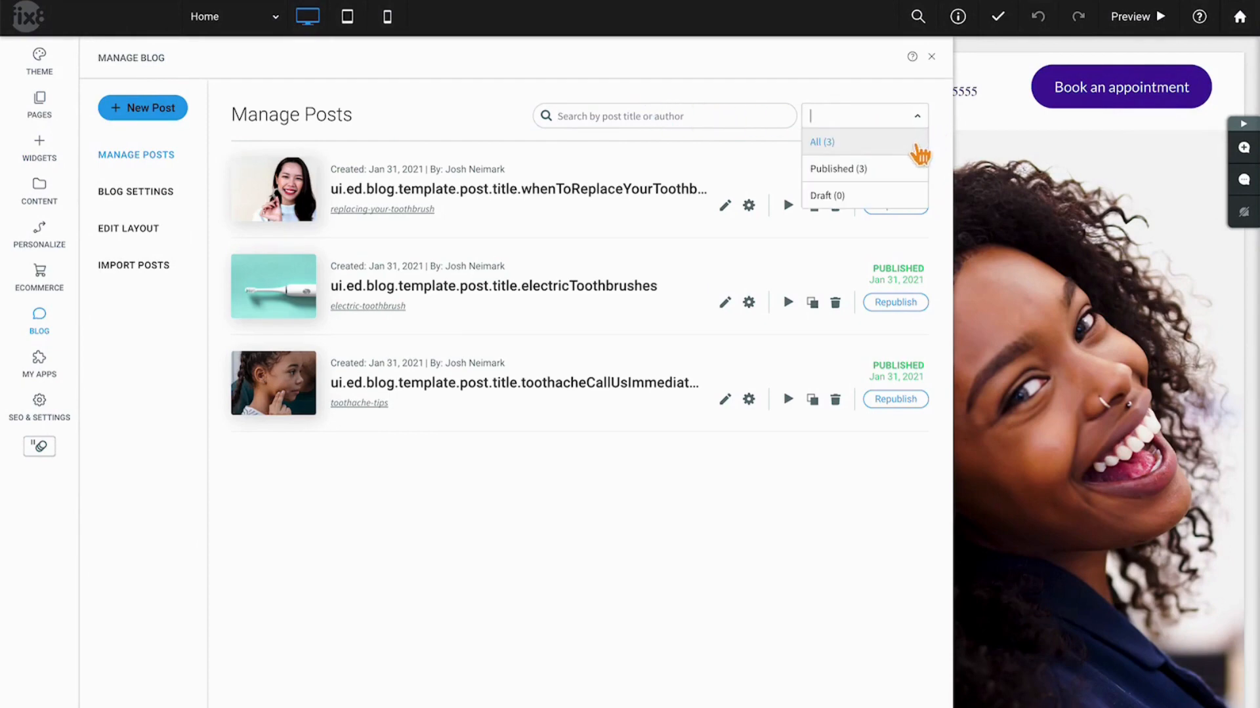
mouse_move(851, 204)
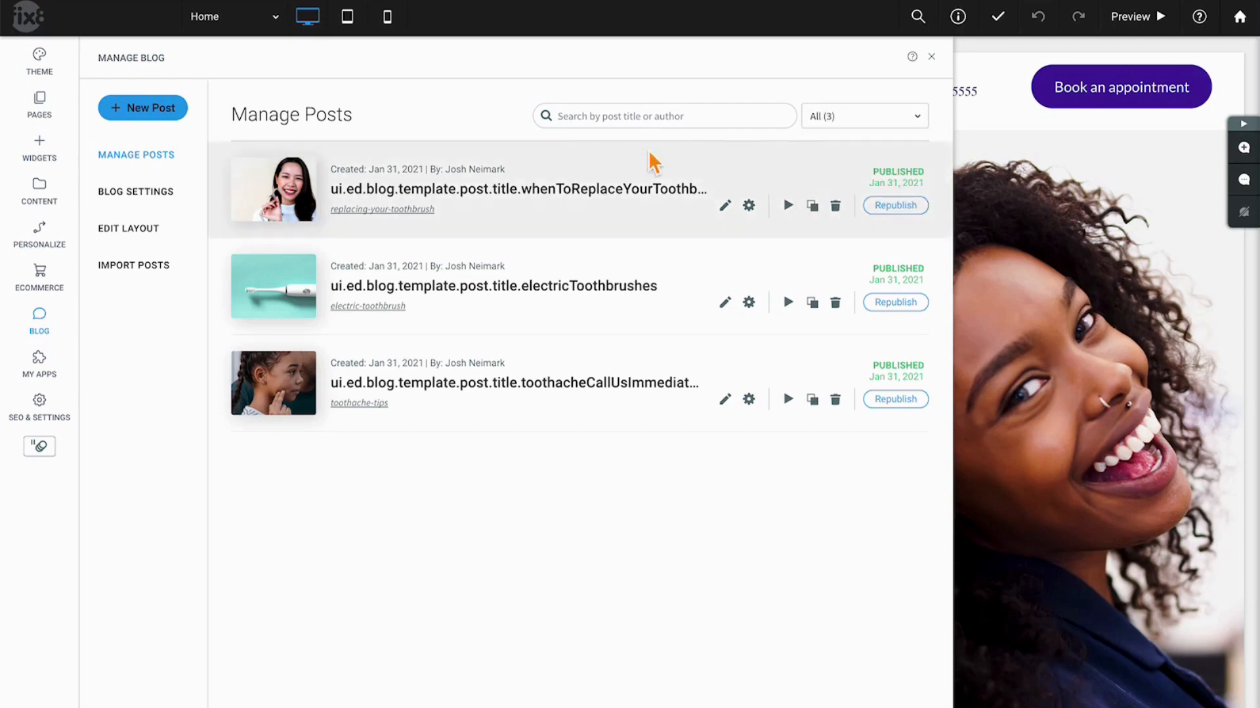
mouse_move(489, 398)
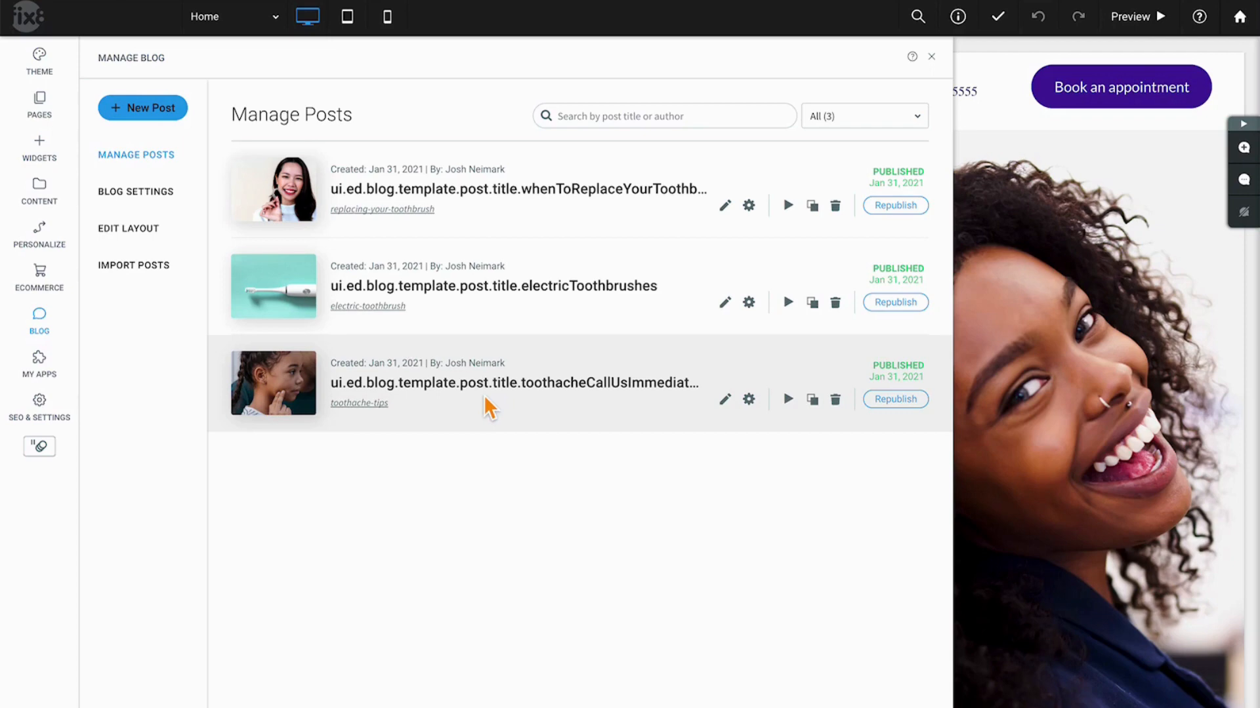
mouse_move(721, 221)
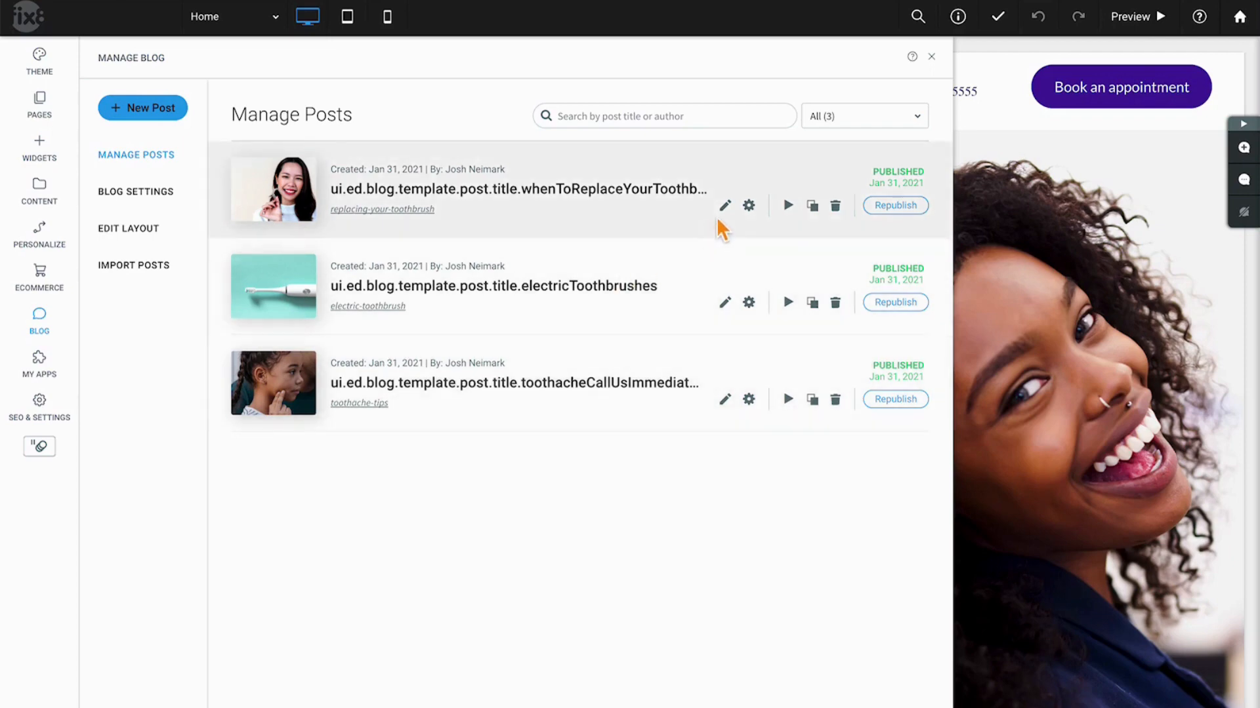
mouse_move(724, 205)
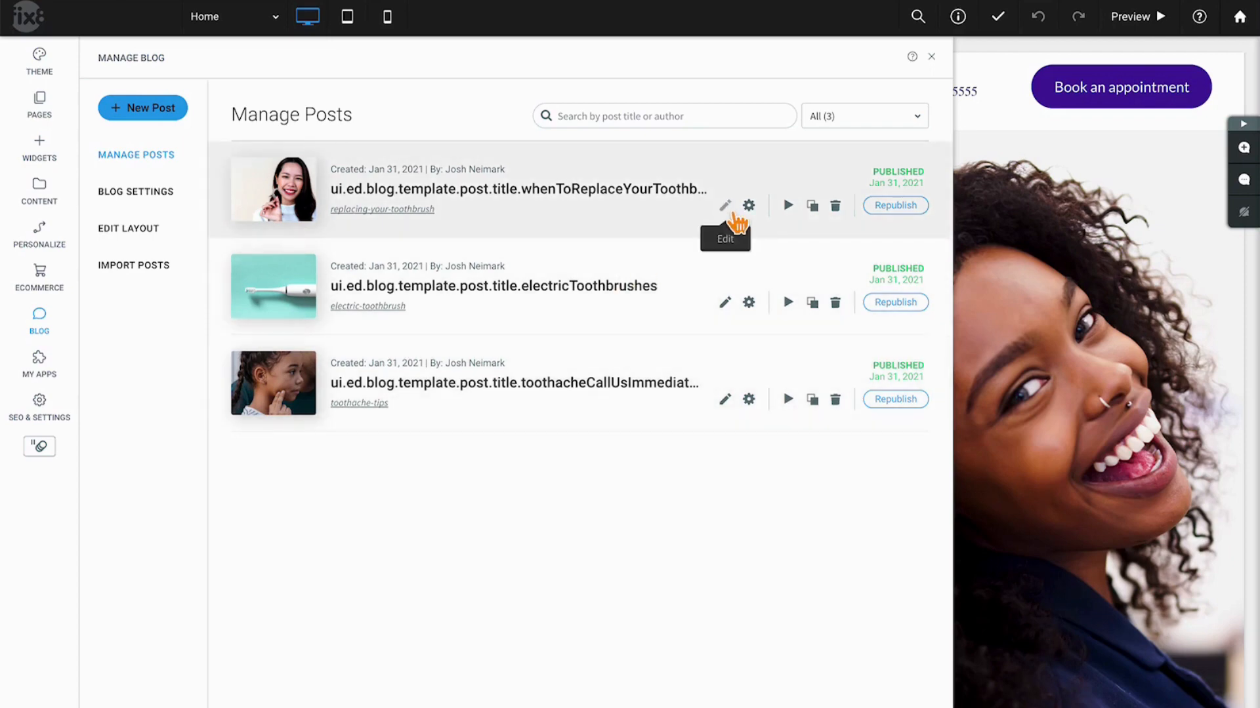
Place a Countdown widget below 'Check the list regularly' in the toothbrush post.
left_click(724, 205)
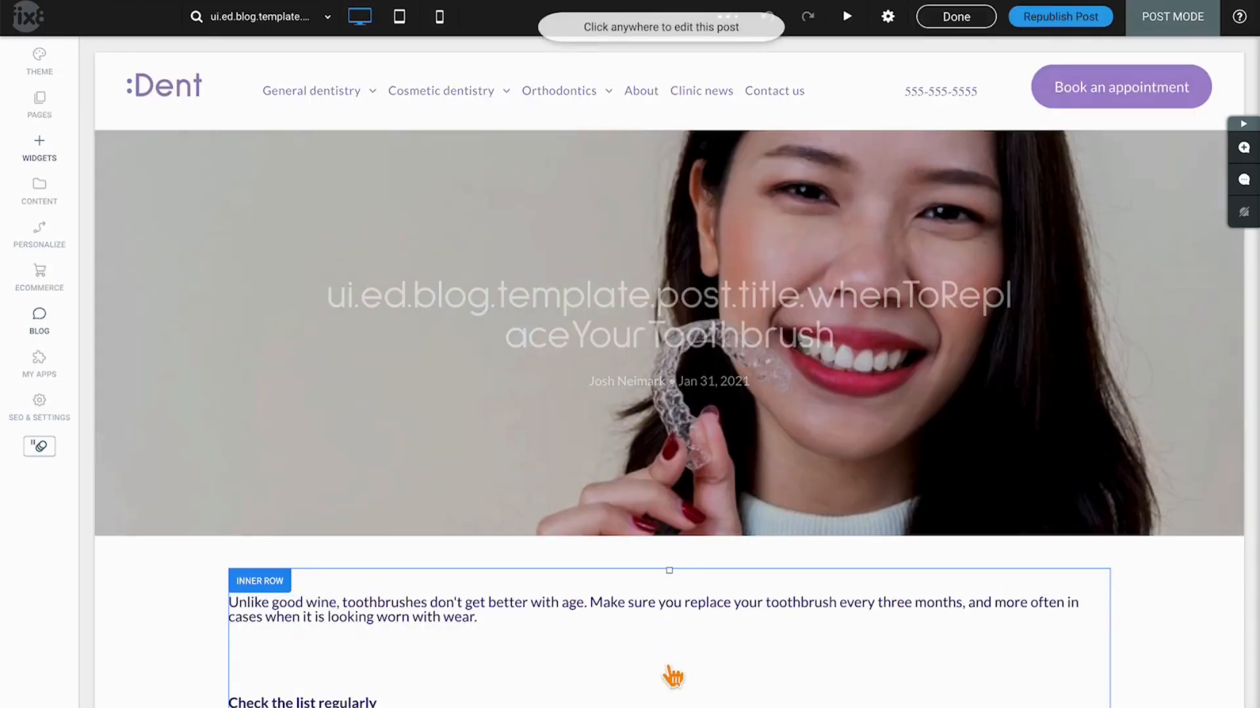
scroll("down", 3)
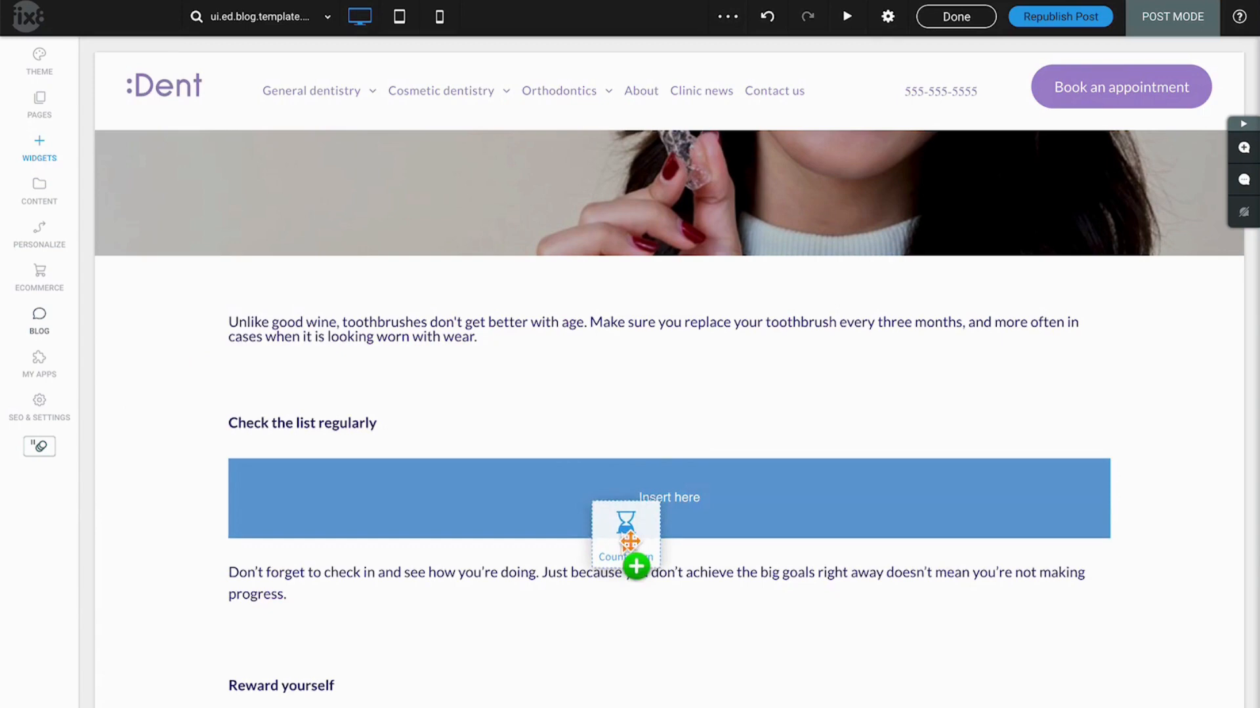
left_click(636, 568)
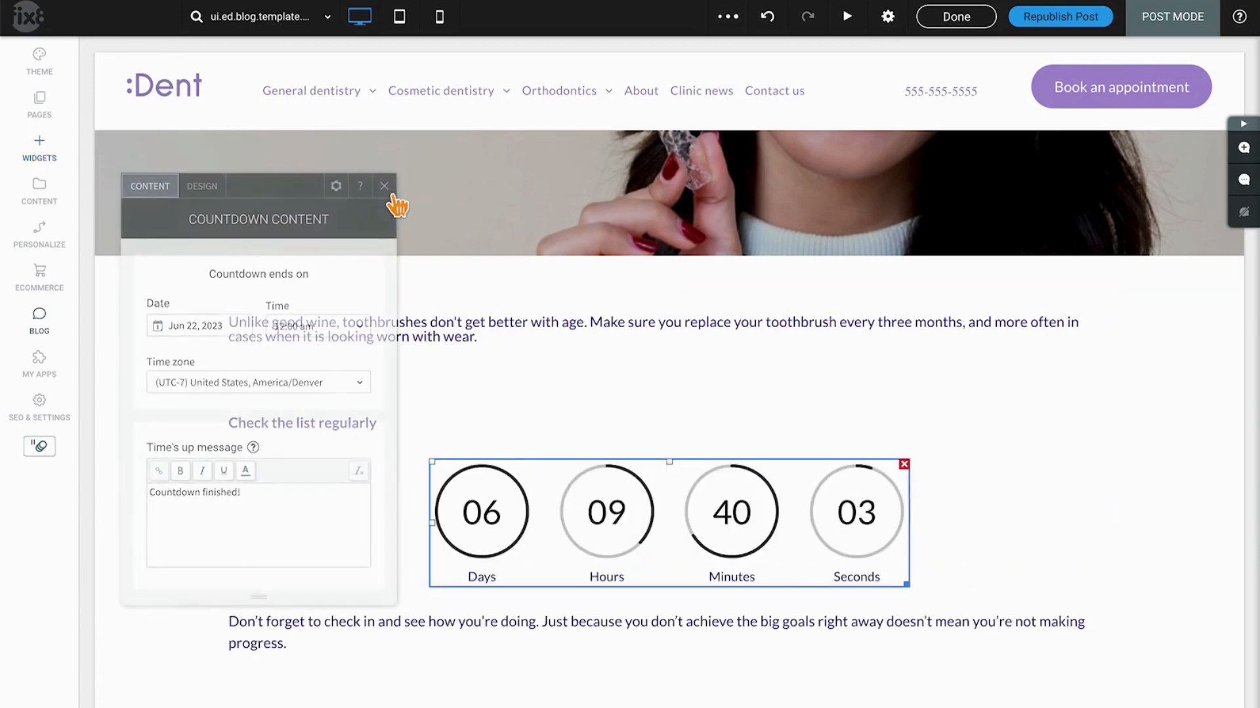
left_click(384, 185)
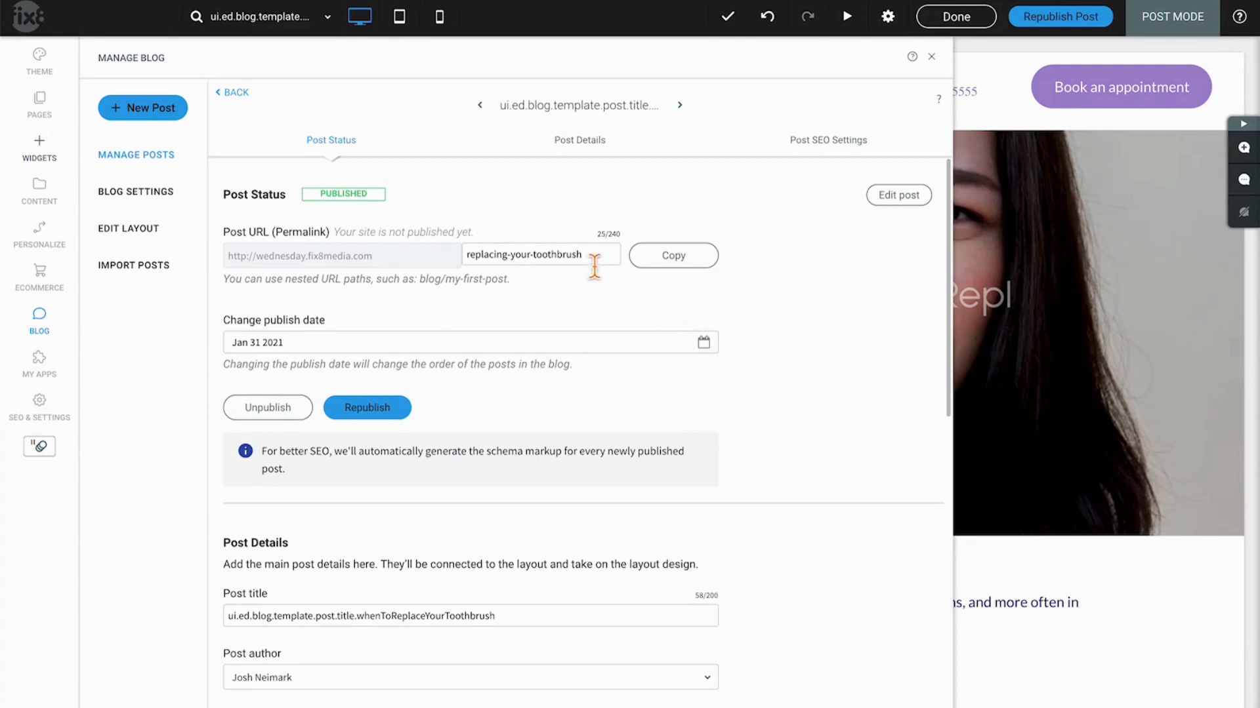
double_click(523, 255)
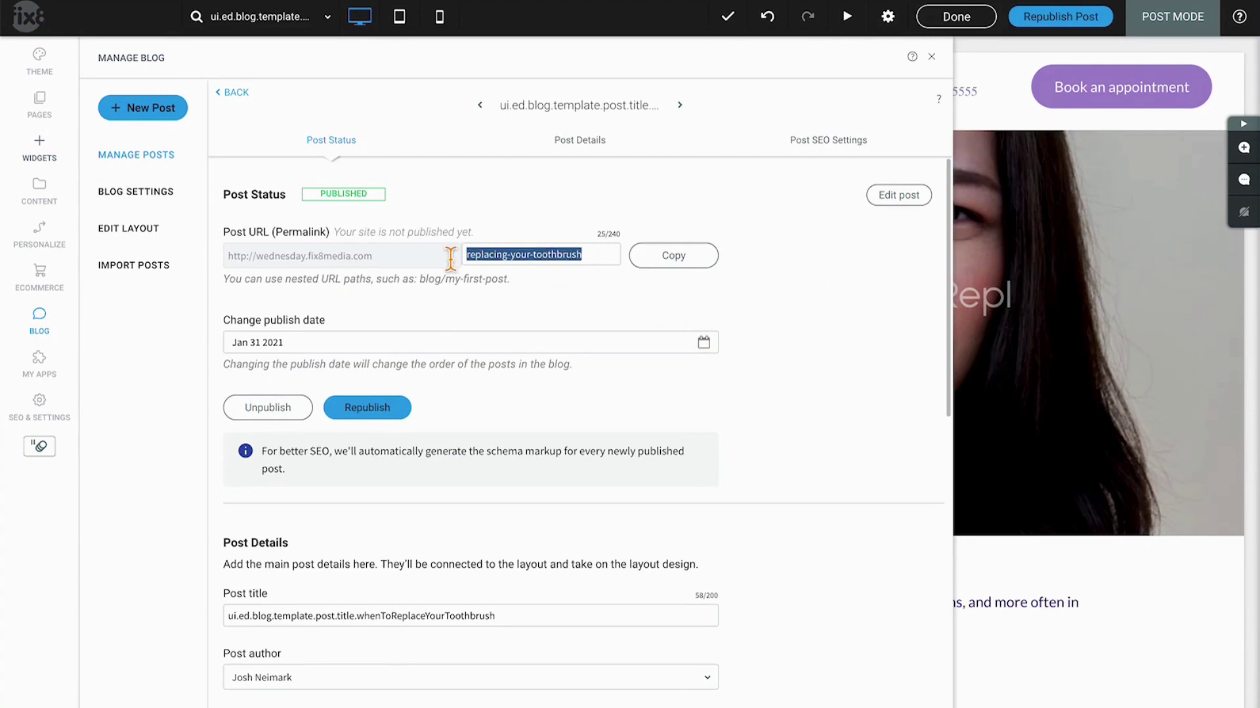
mouse_move(262, 369)
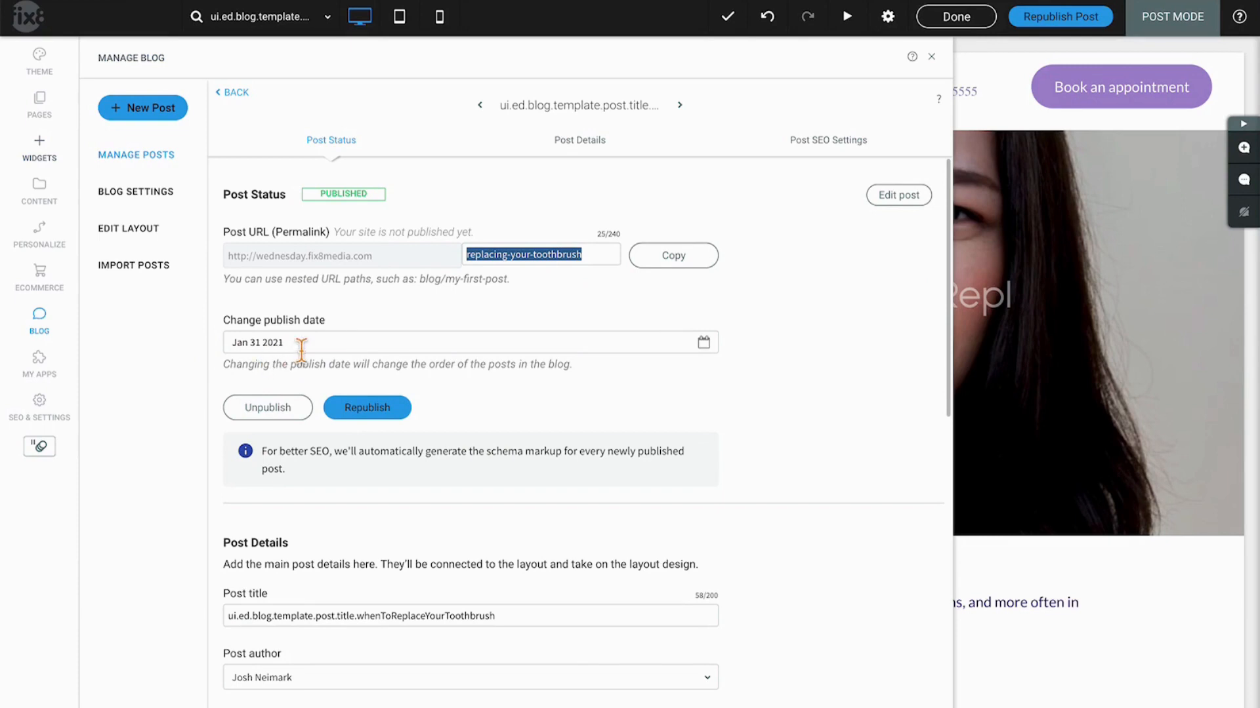
mouse_move(278, 425)
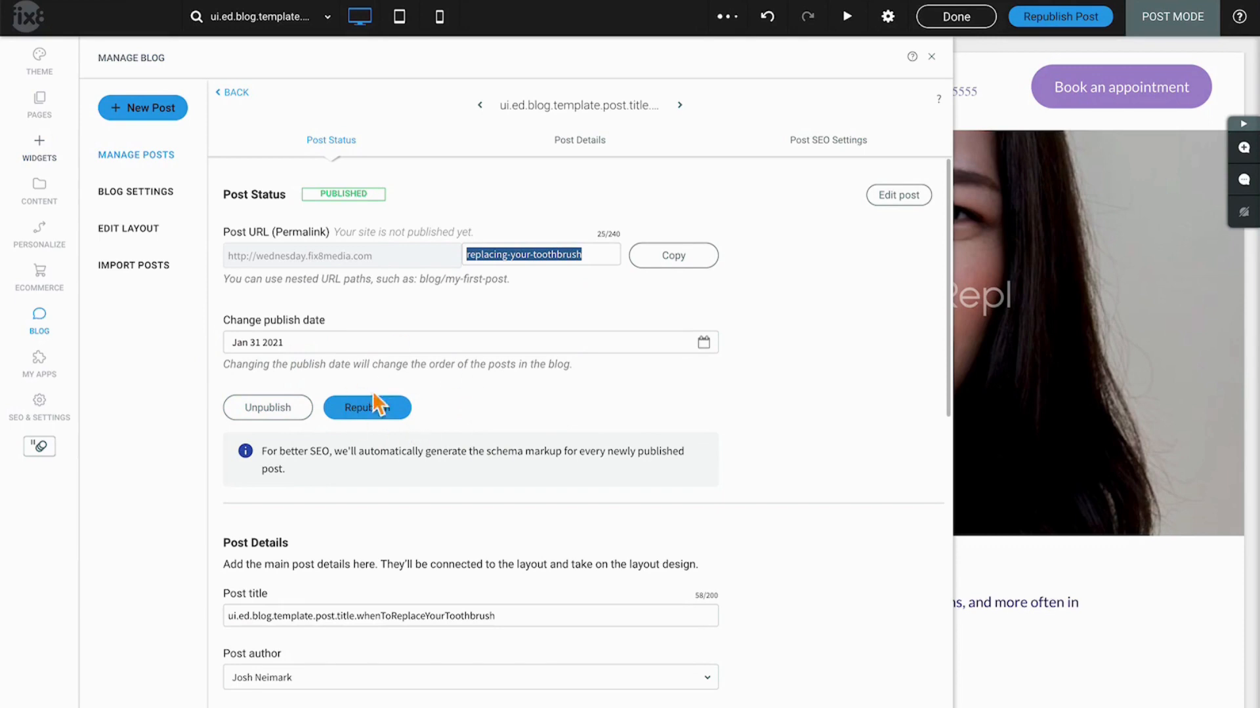
mouse_move(456, 412)
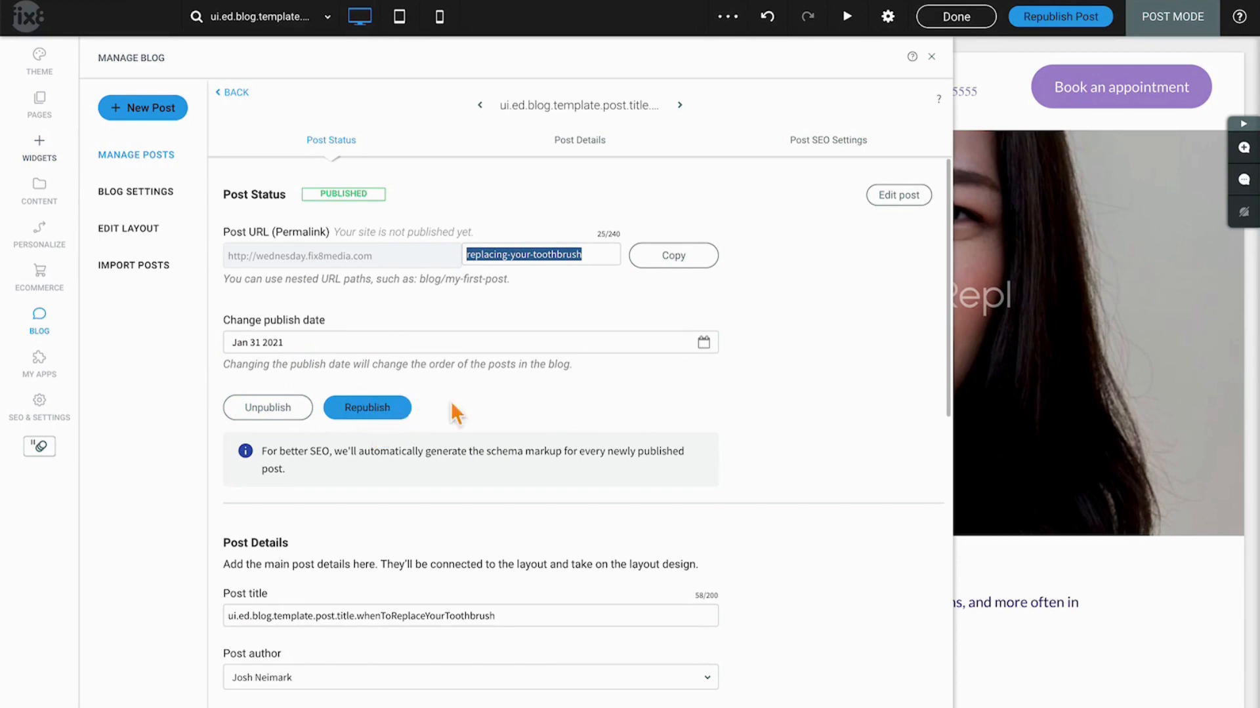
scroll("down", 3)
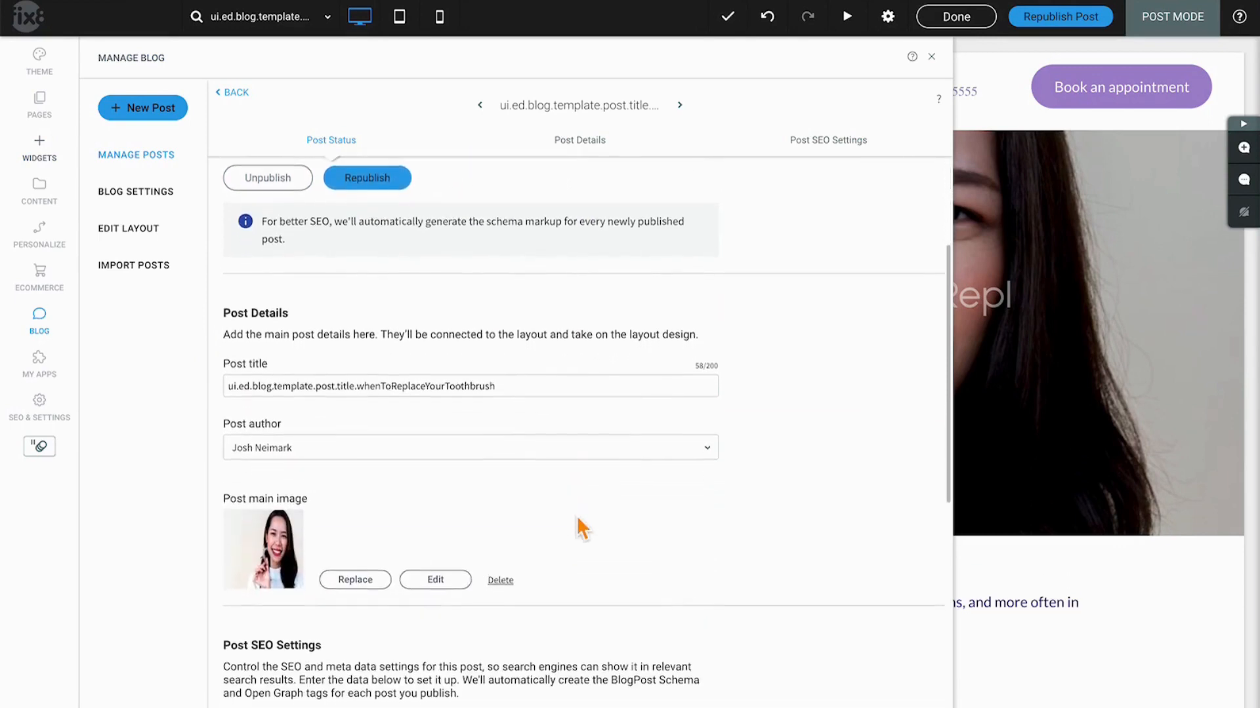
scroll("down", 3)
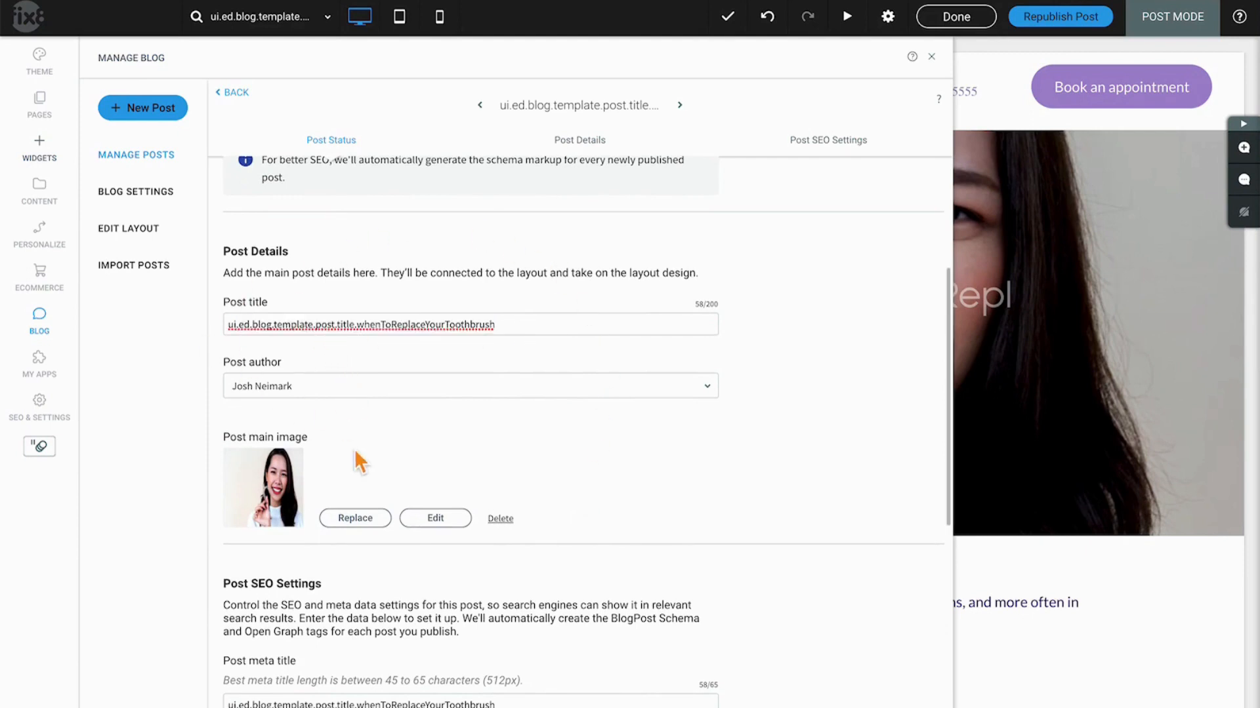
scroll("down", 3)
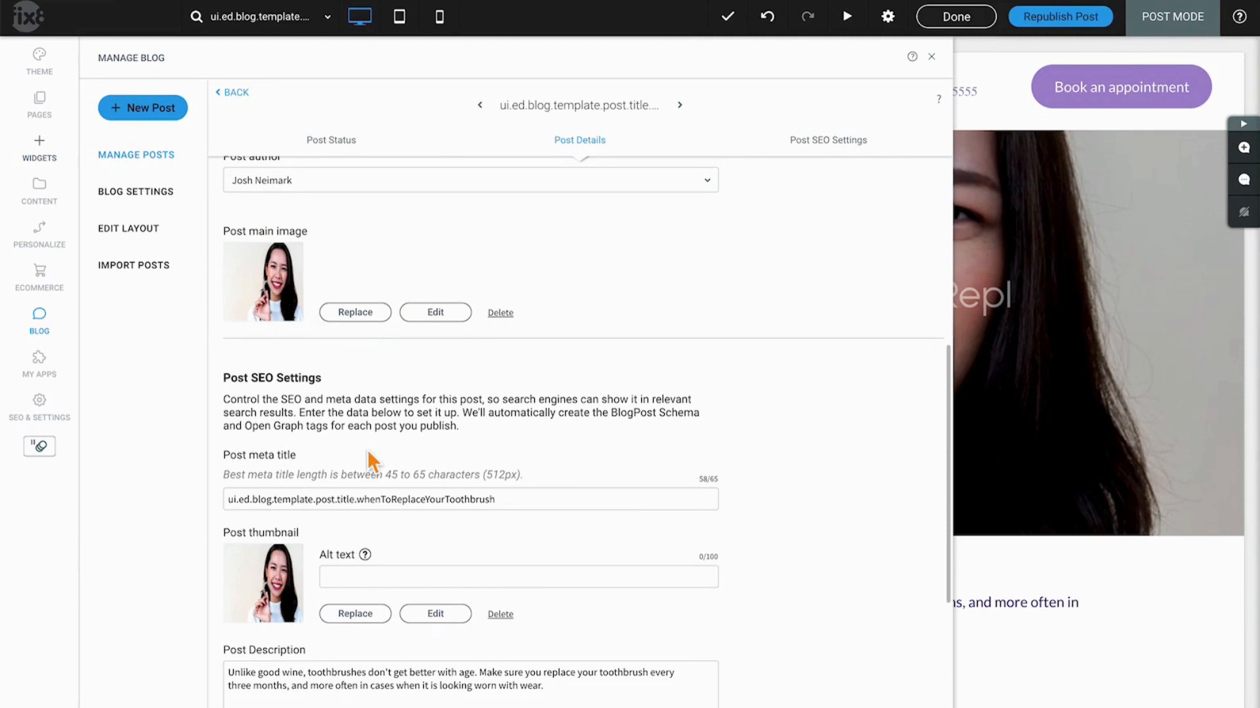
scroll("down", 3)
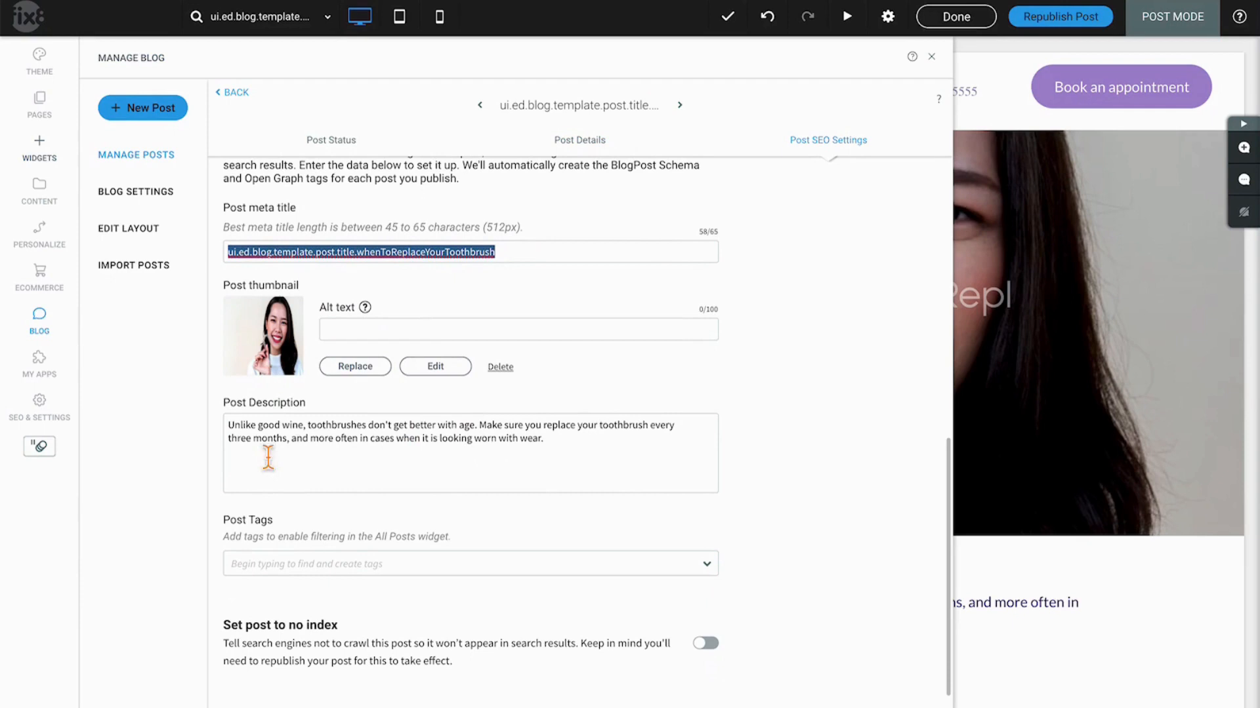
mouse_move(304, 590)
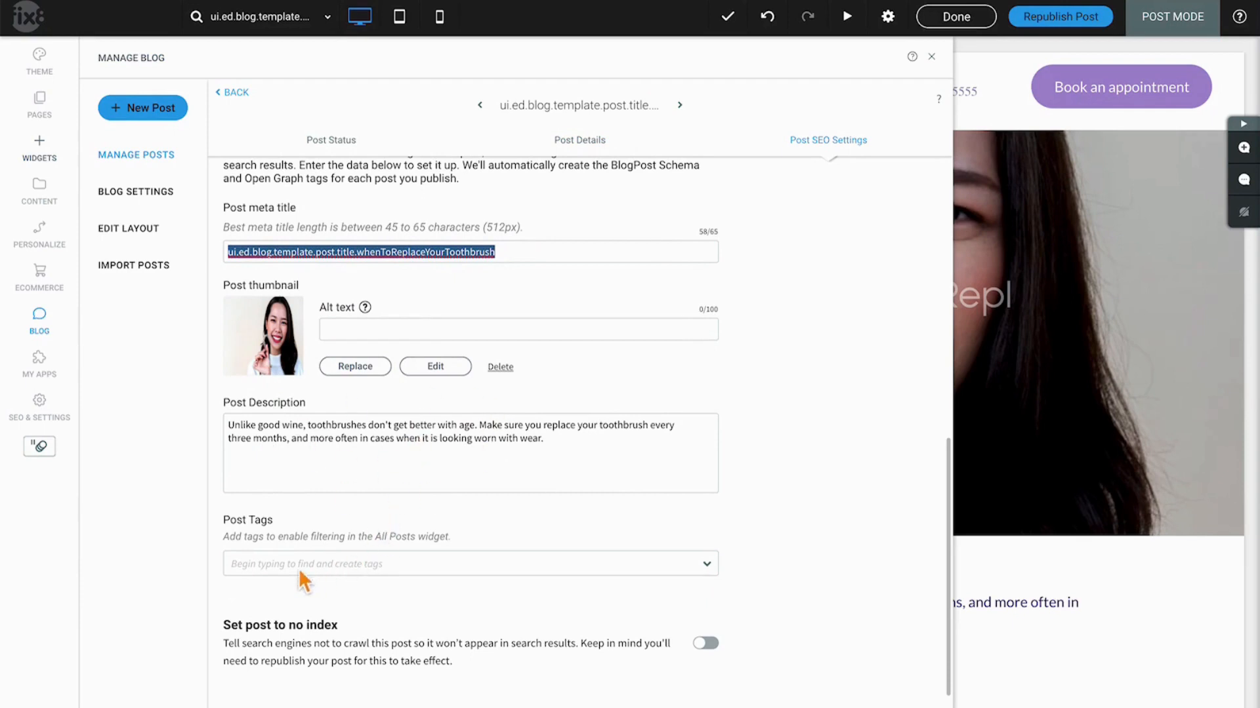
left_click(469, 564)
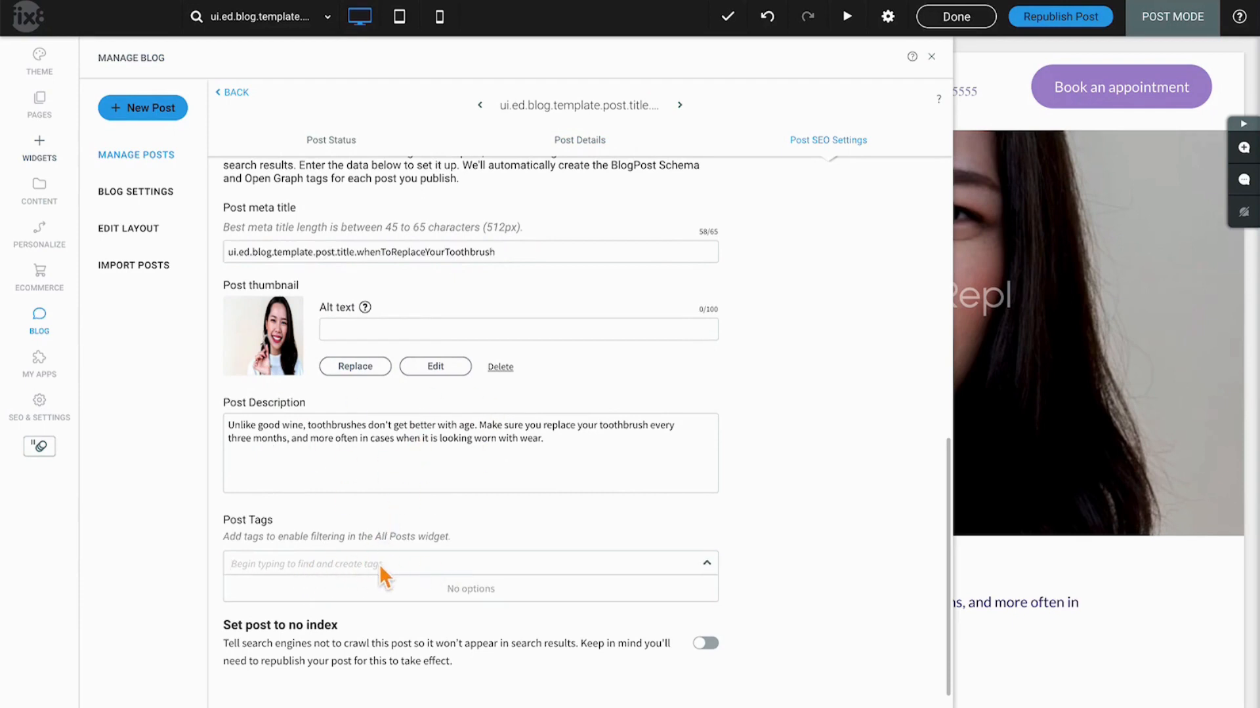
left_click(707, 564)
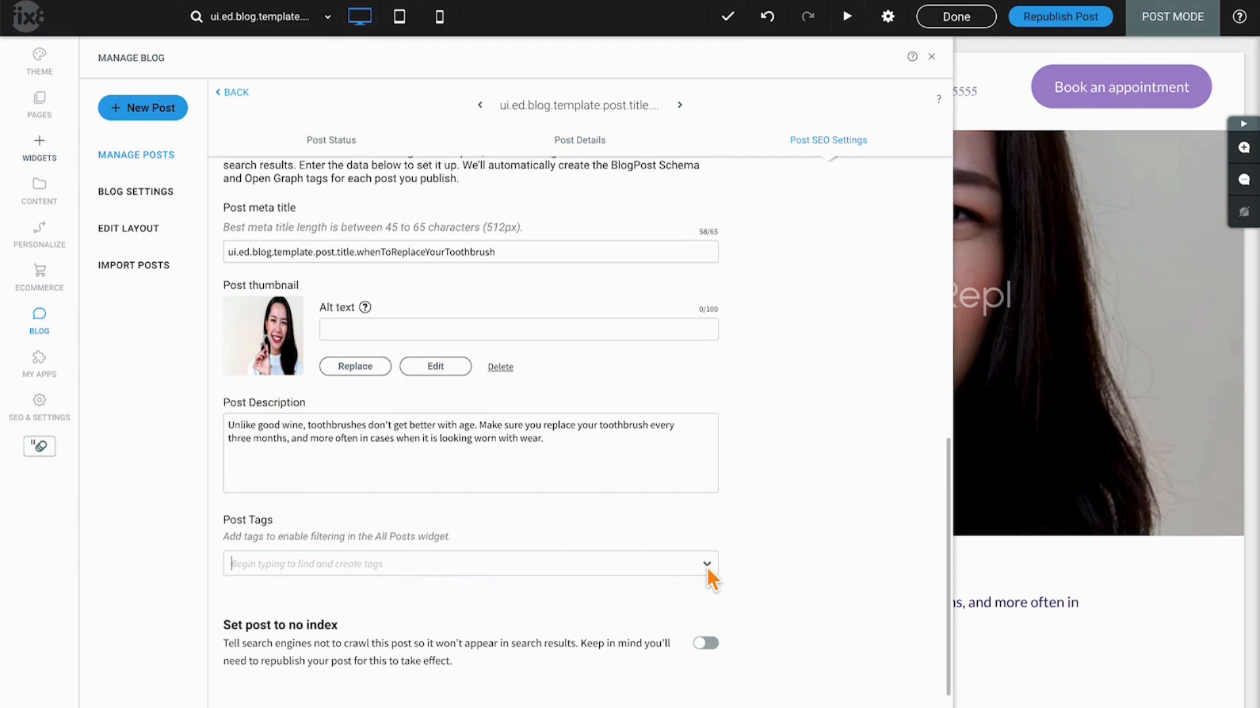
mouse_move(758, 622)
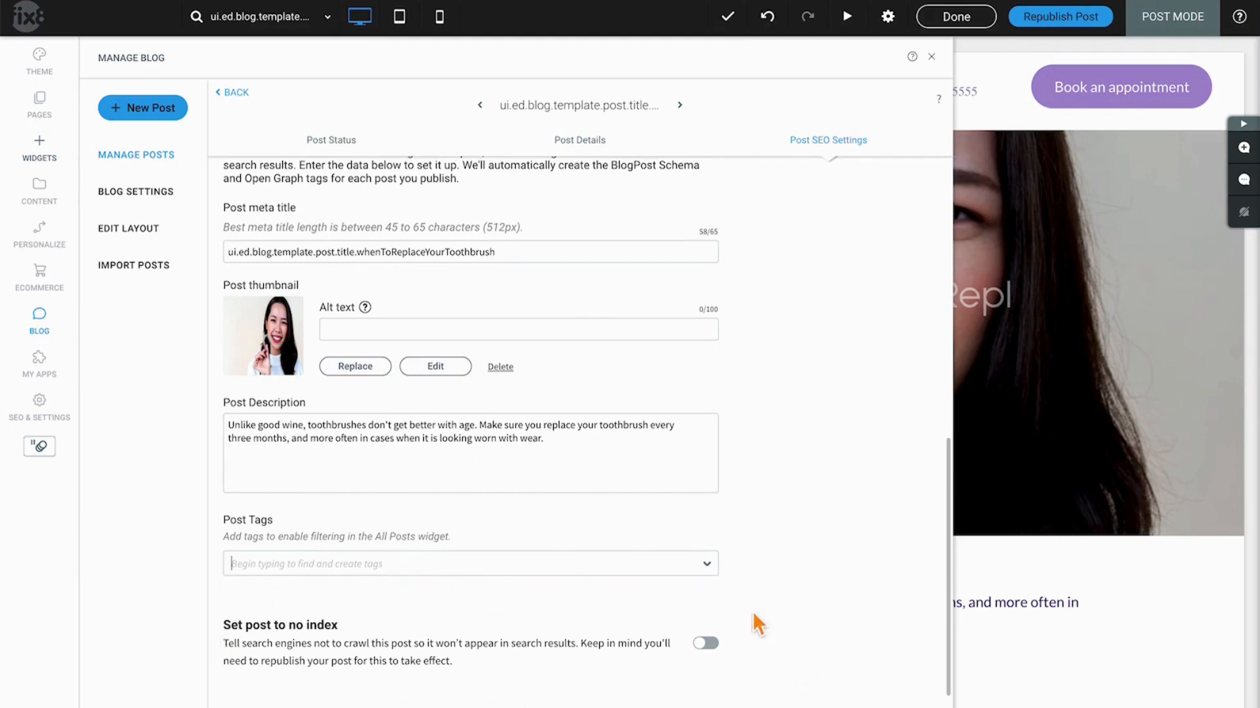
left_click(706, 643)
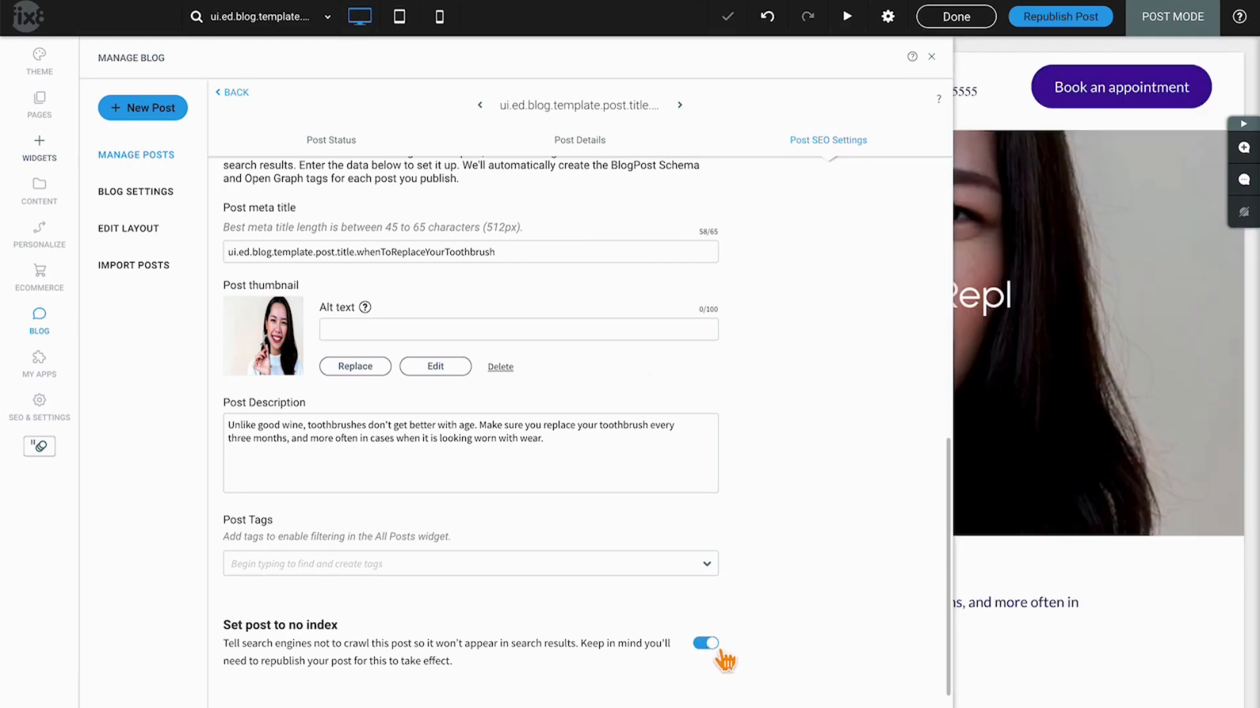
left_click(706, 640)
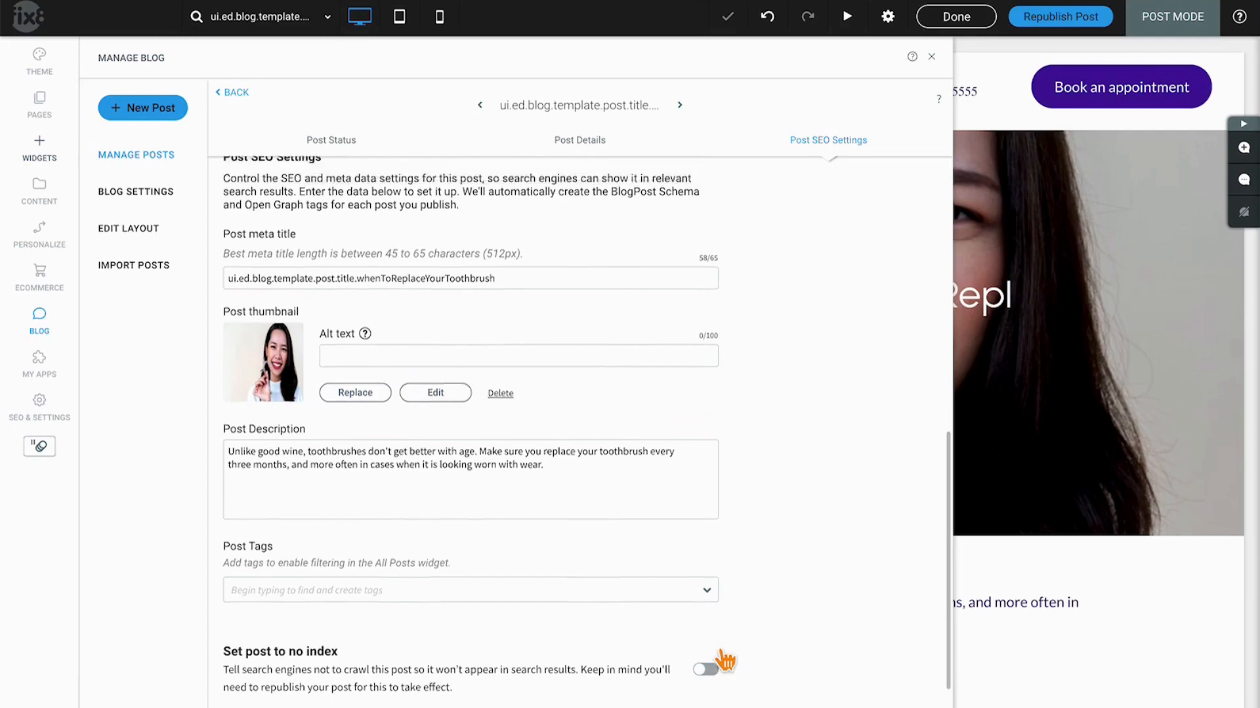
left_click(331, 140)
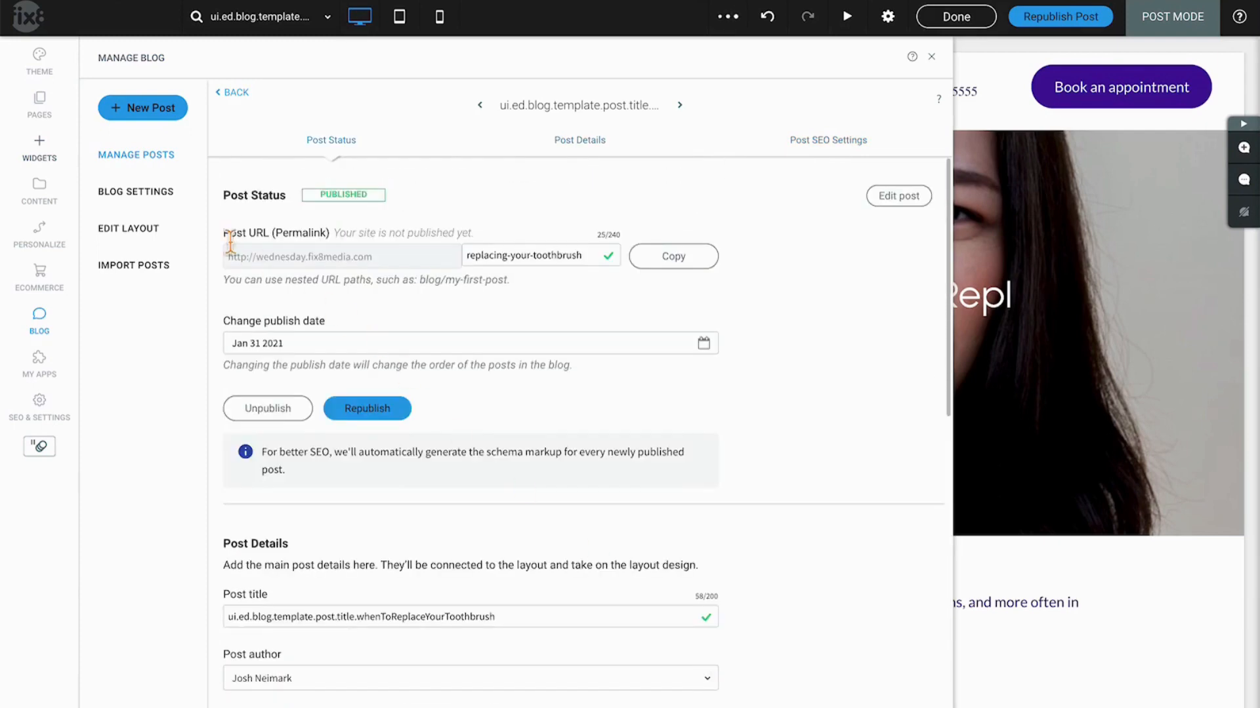
Open Blog Settings to view the empty blog name and RSS feed fields.
left_click(135, 192)
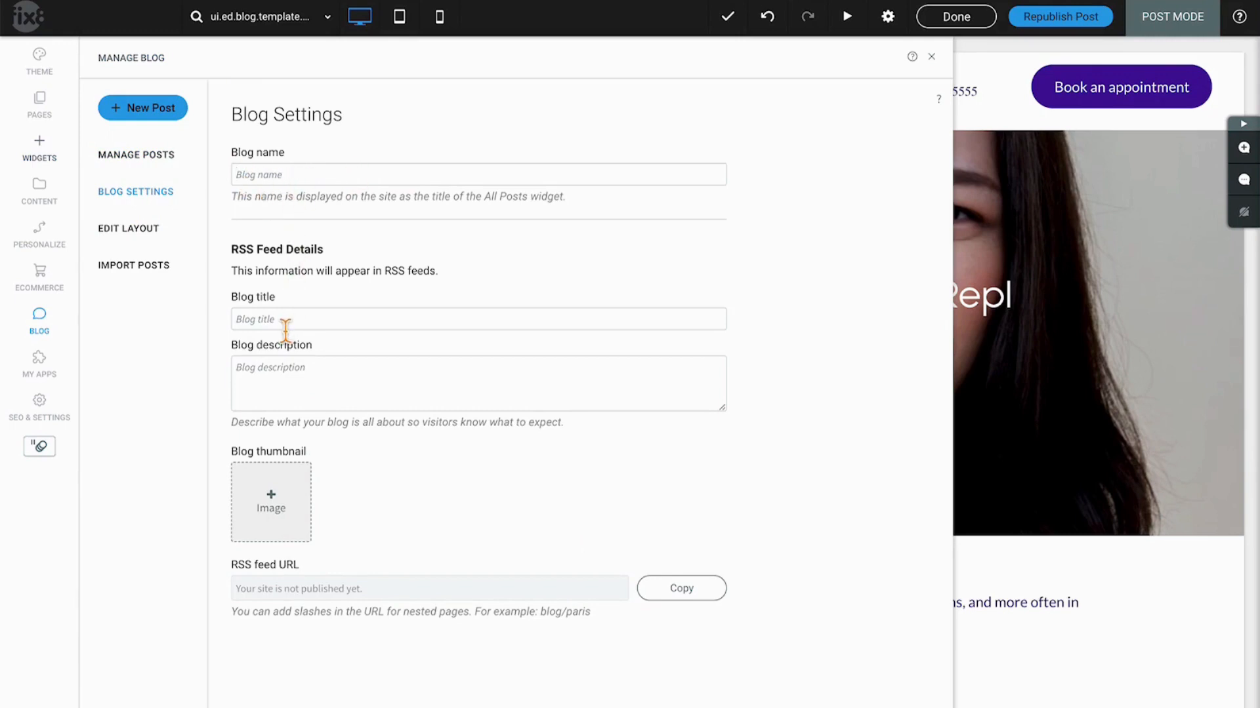
mouse_move(318, 385)
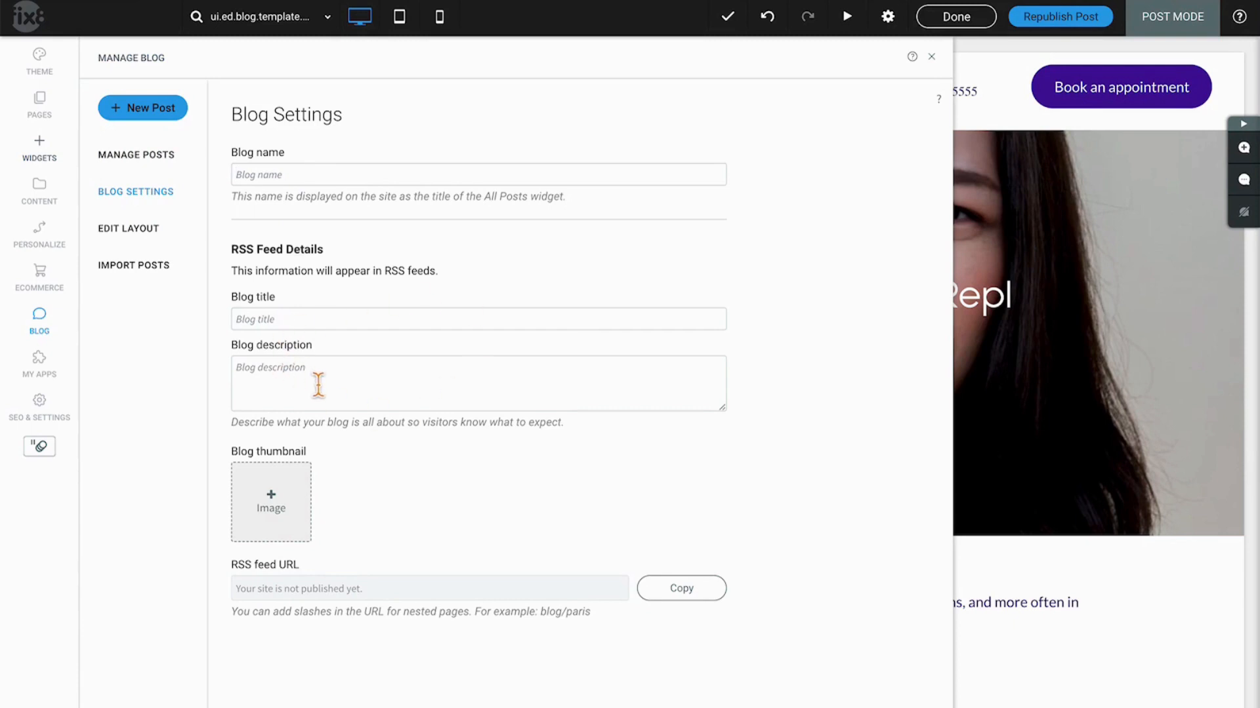
mouse_move(260, 594)
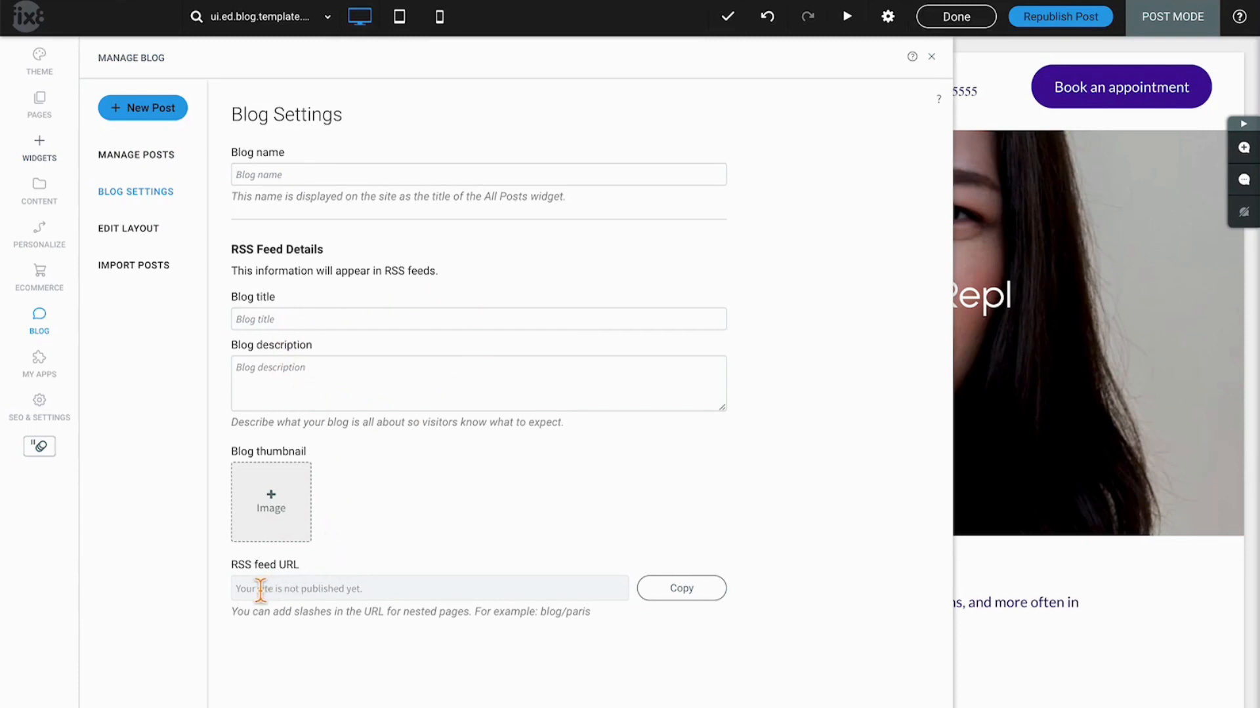
mouse_move(406, 599)
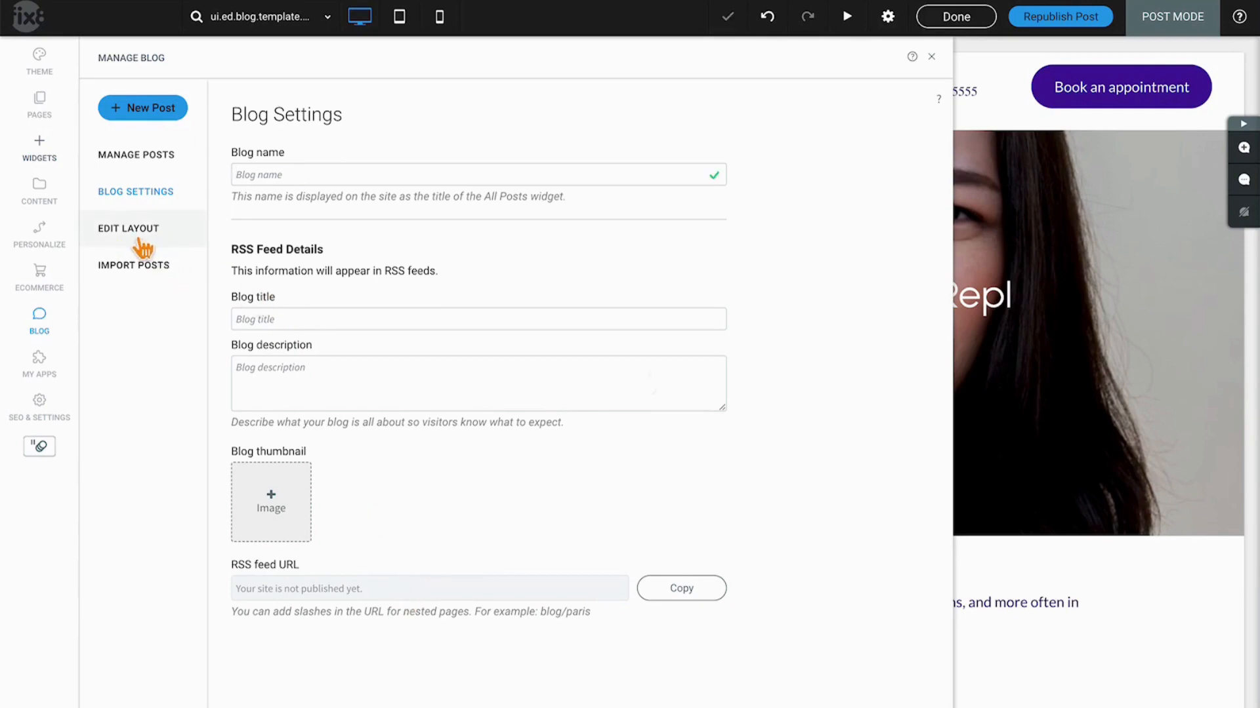
left_click(127, 228)
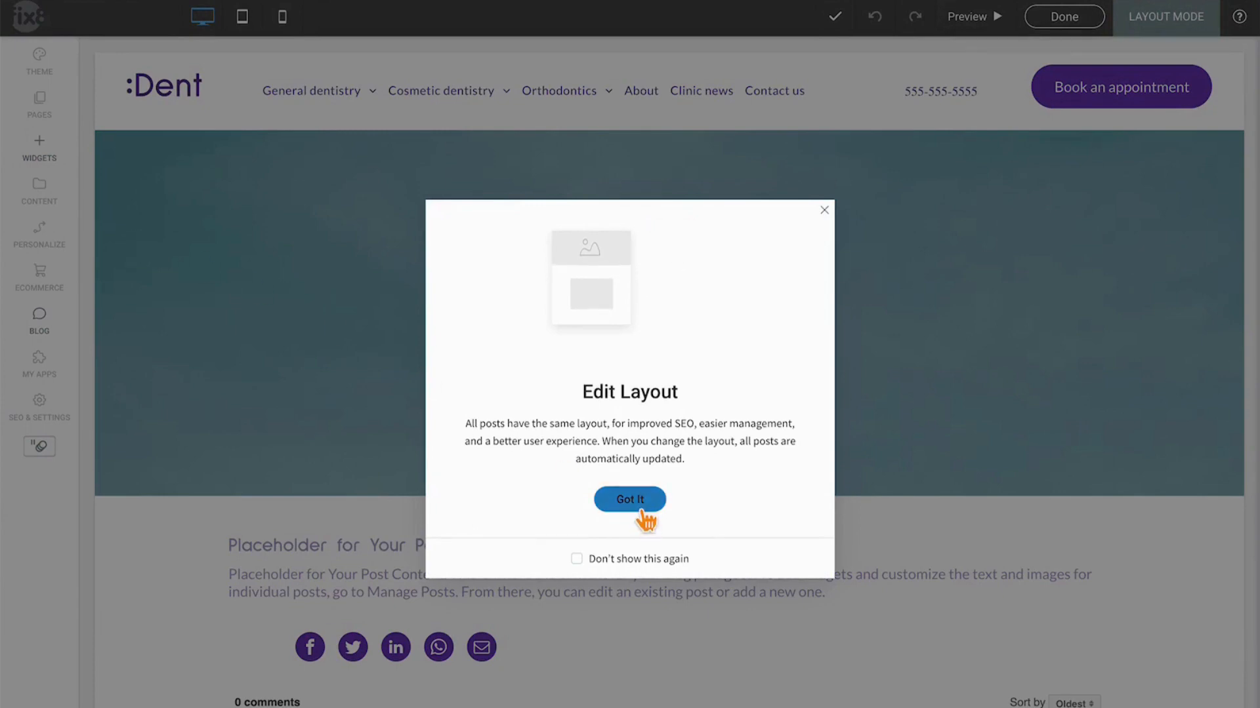
left_click(629, 499)
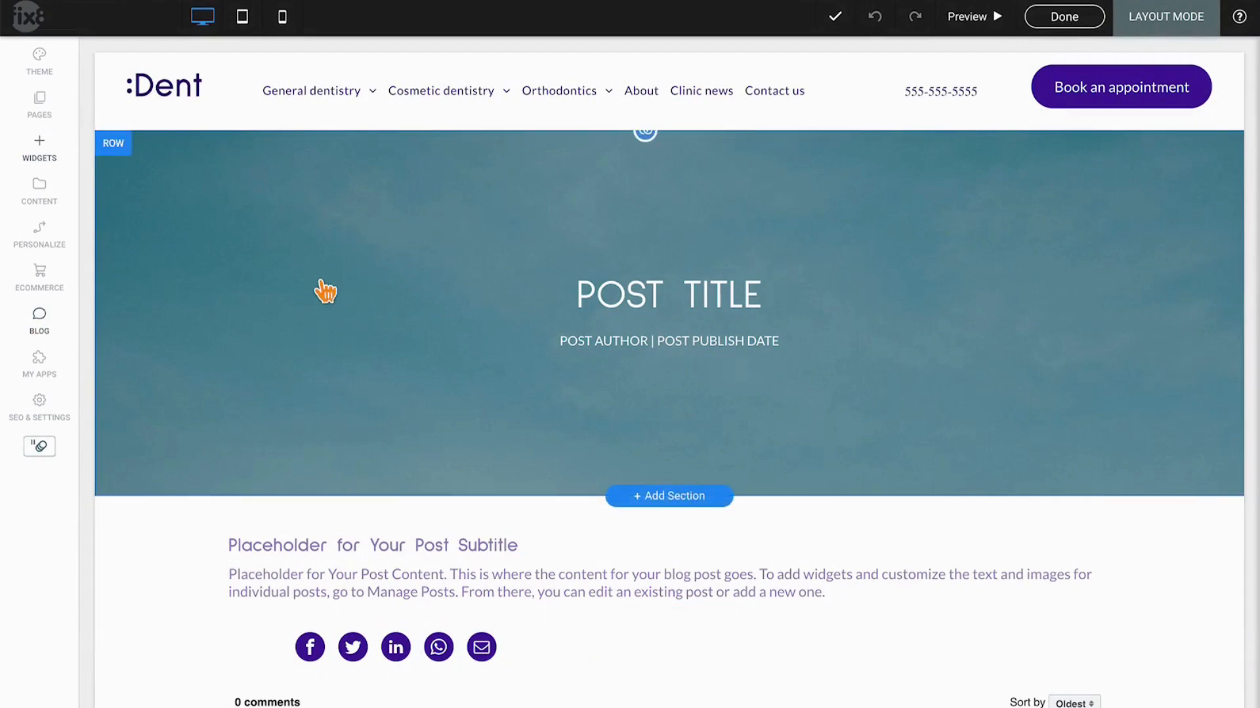
mouse_move(393, 372)
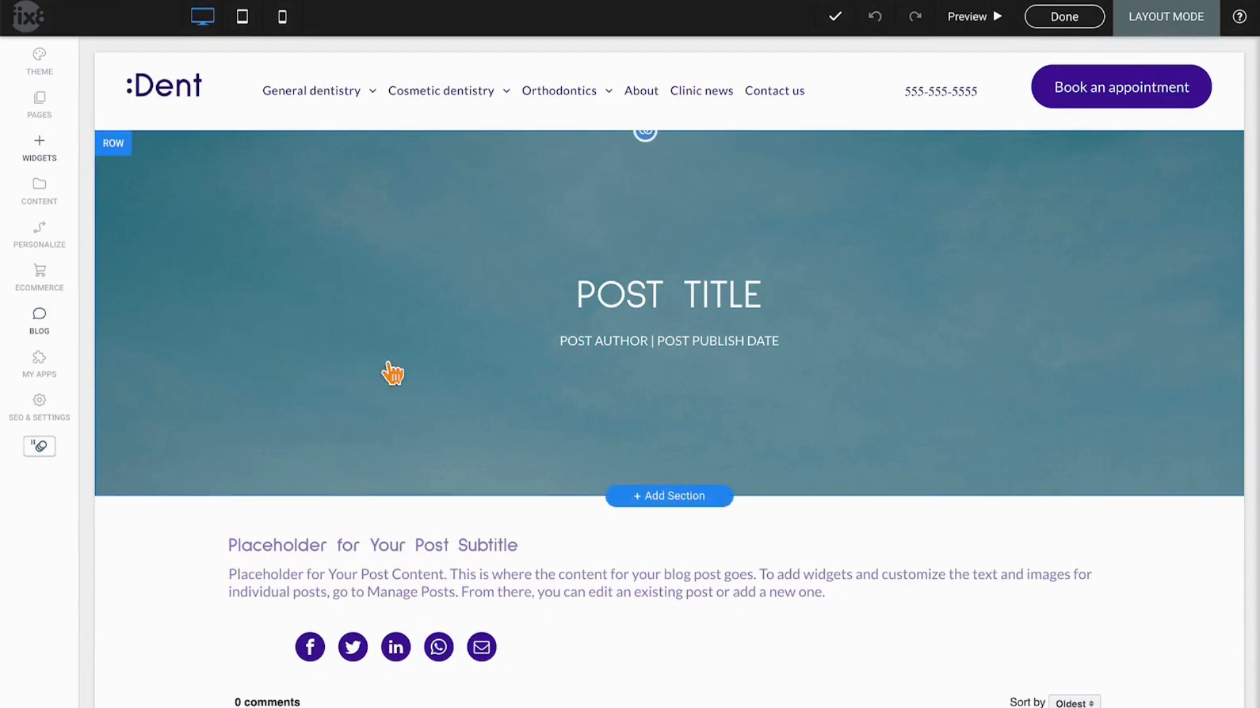
left_click(669, 341)
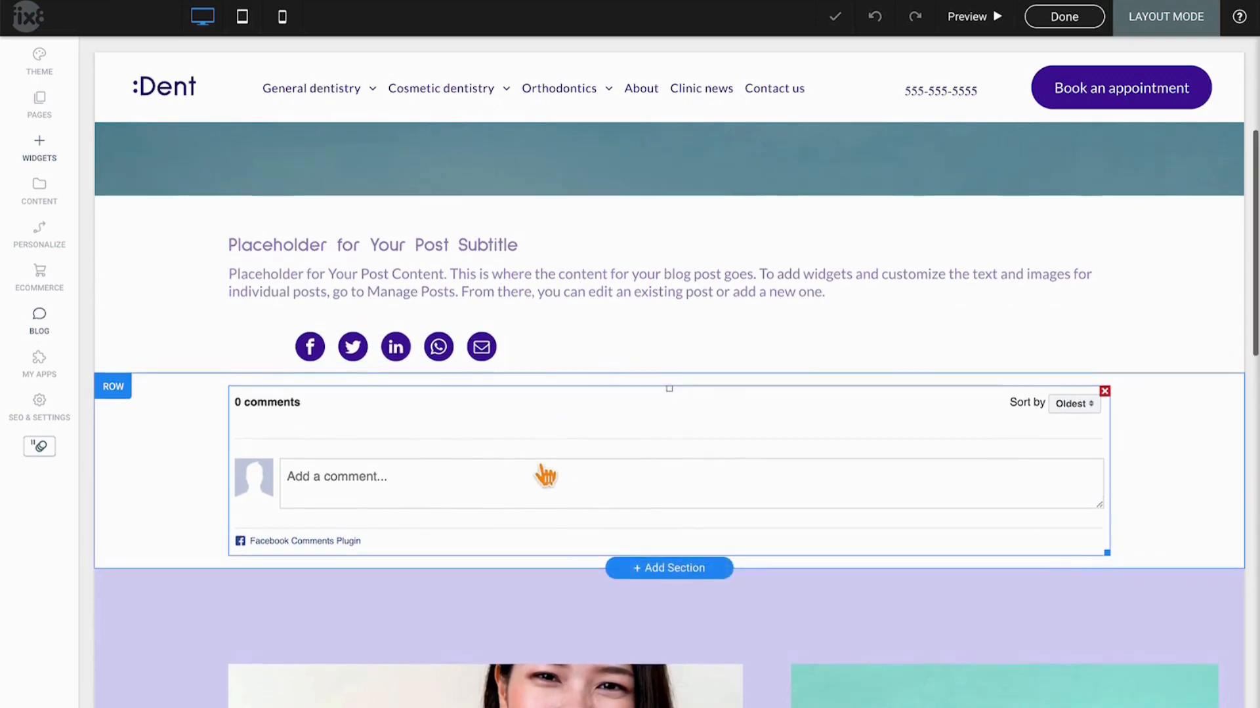
scroll("up", 3)
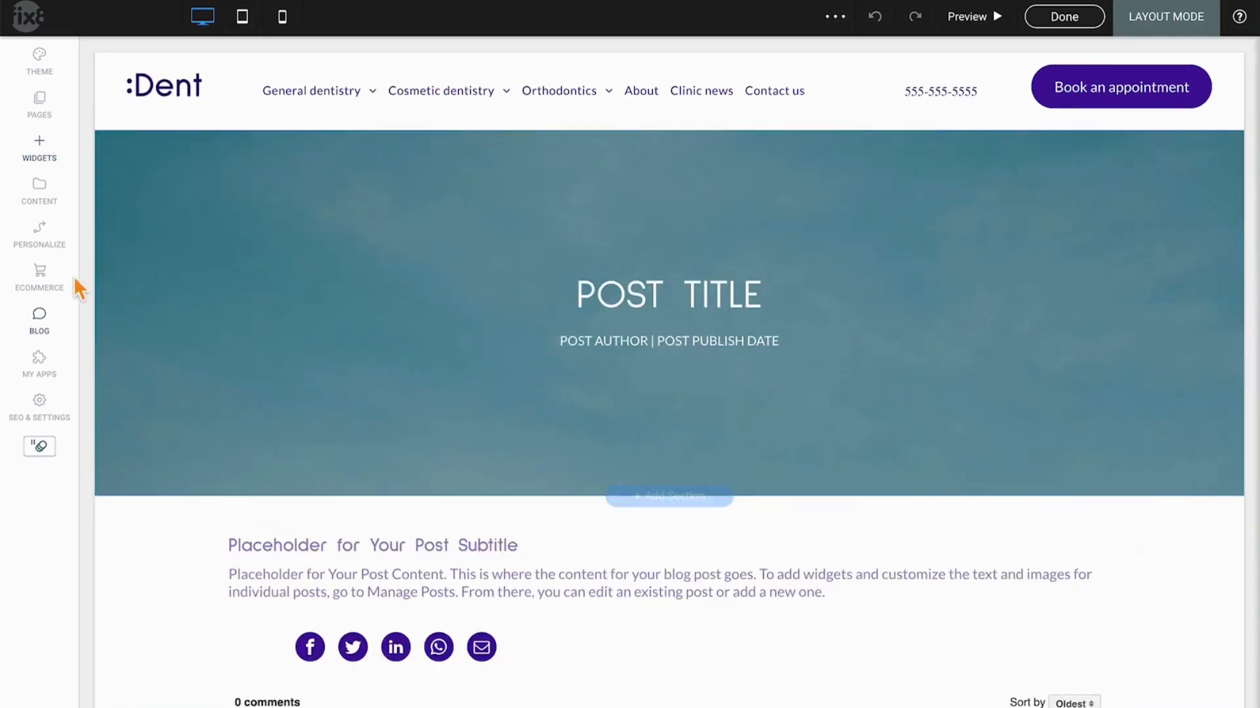
Preview the toothbrush-replacement post with its countdown timer, then go back to editing.
left_click(39, 319)
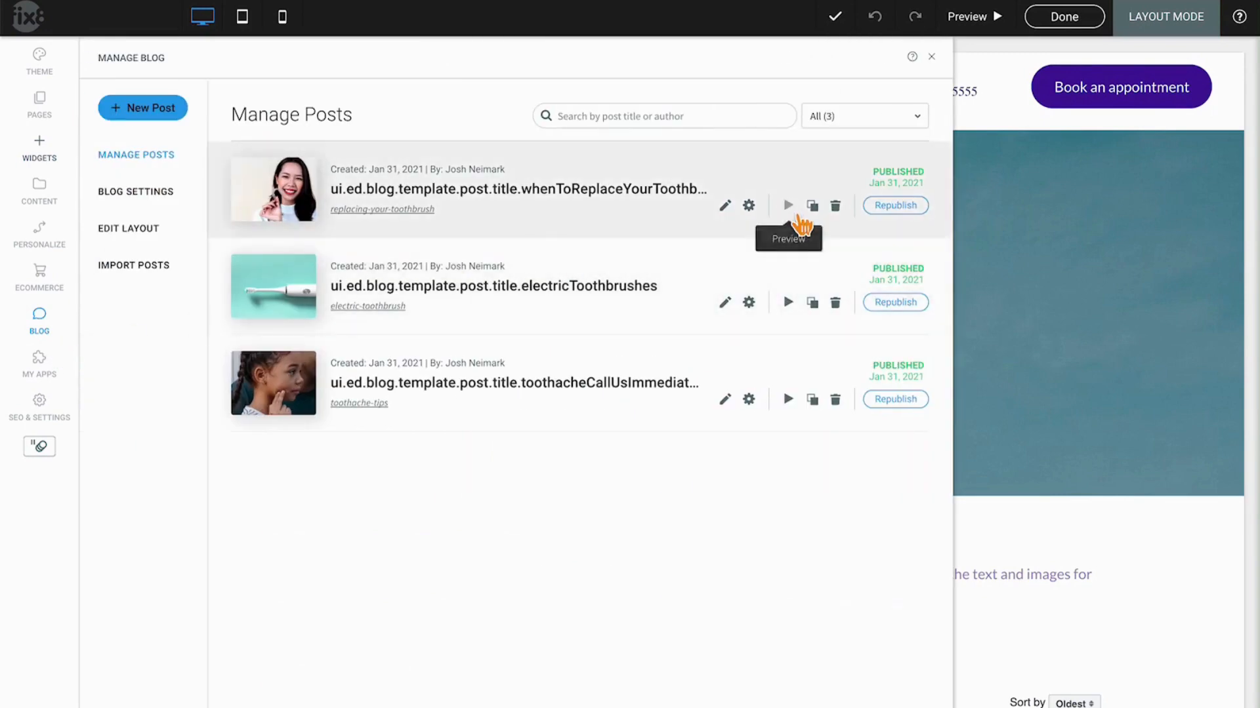
left_click(788, 206)
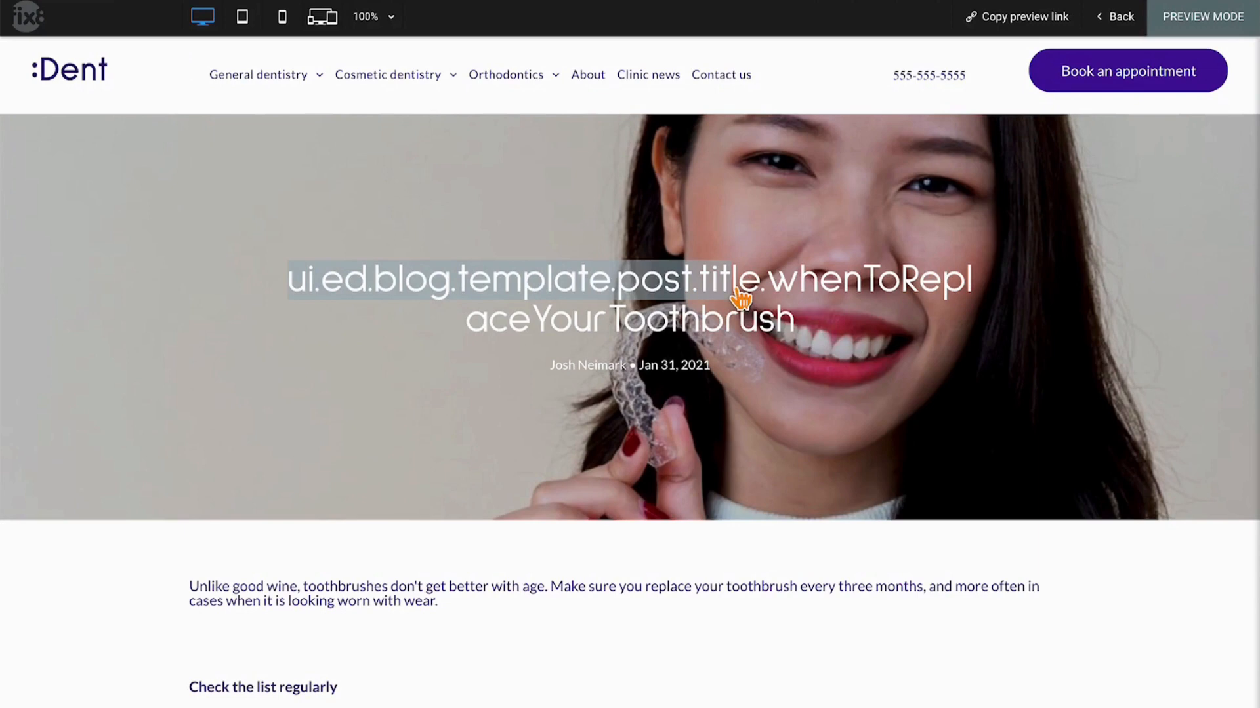
mouse_move(698, 615)
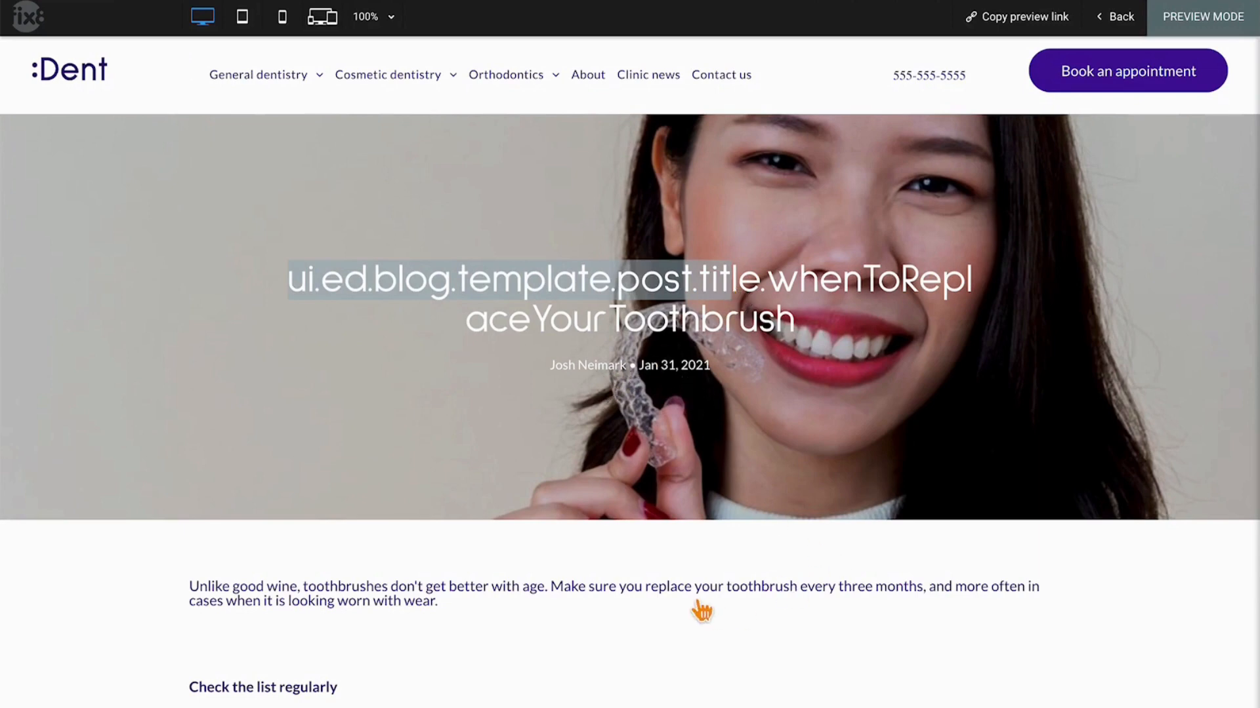
scroll("down", 3)
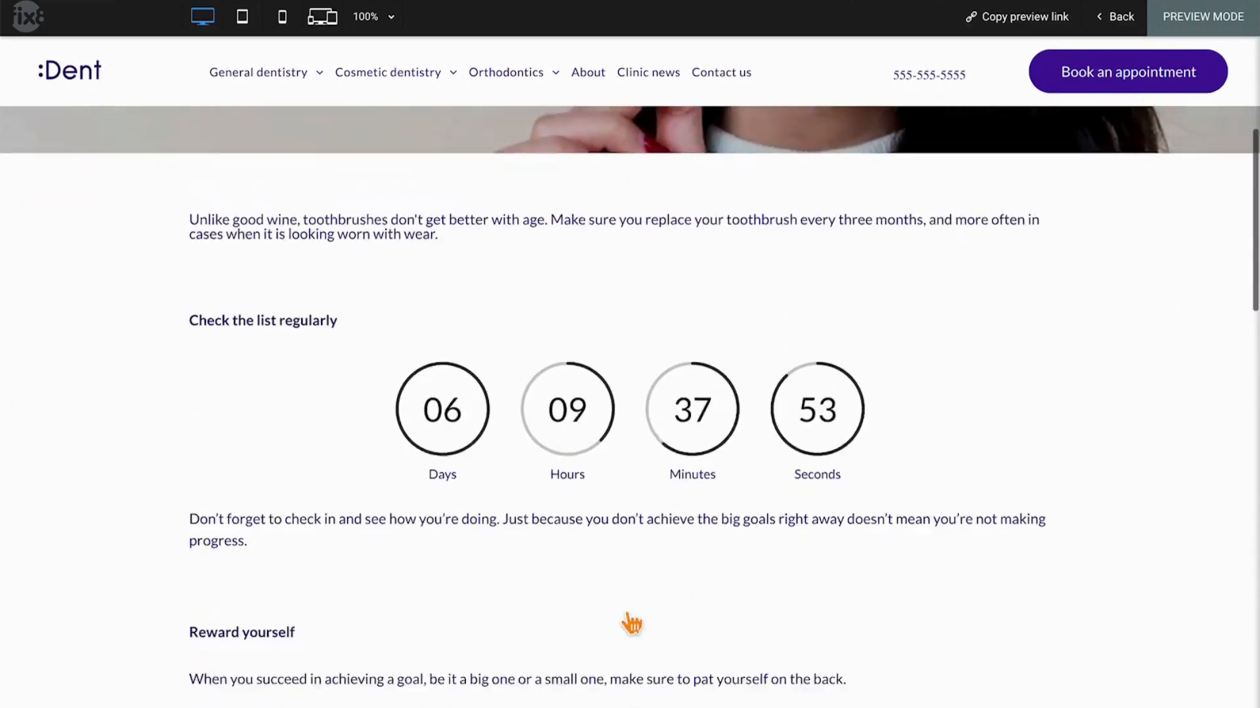
scroll("down", 3)
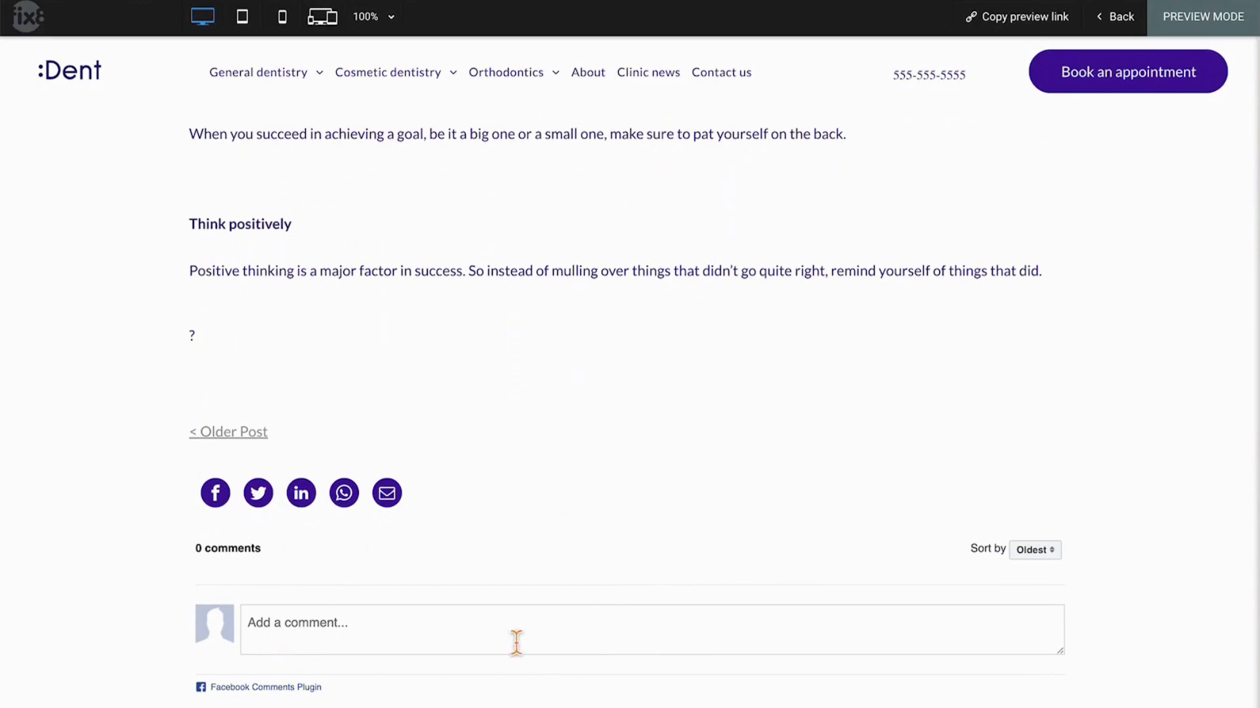
left_click(1116, 17)
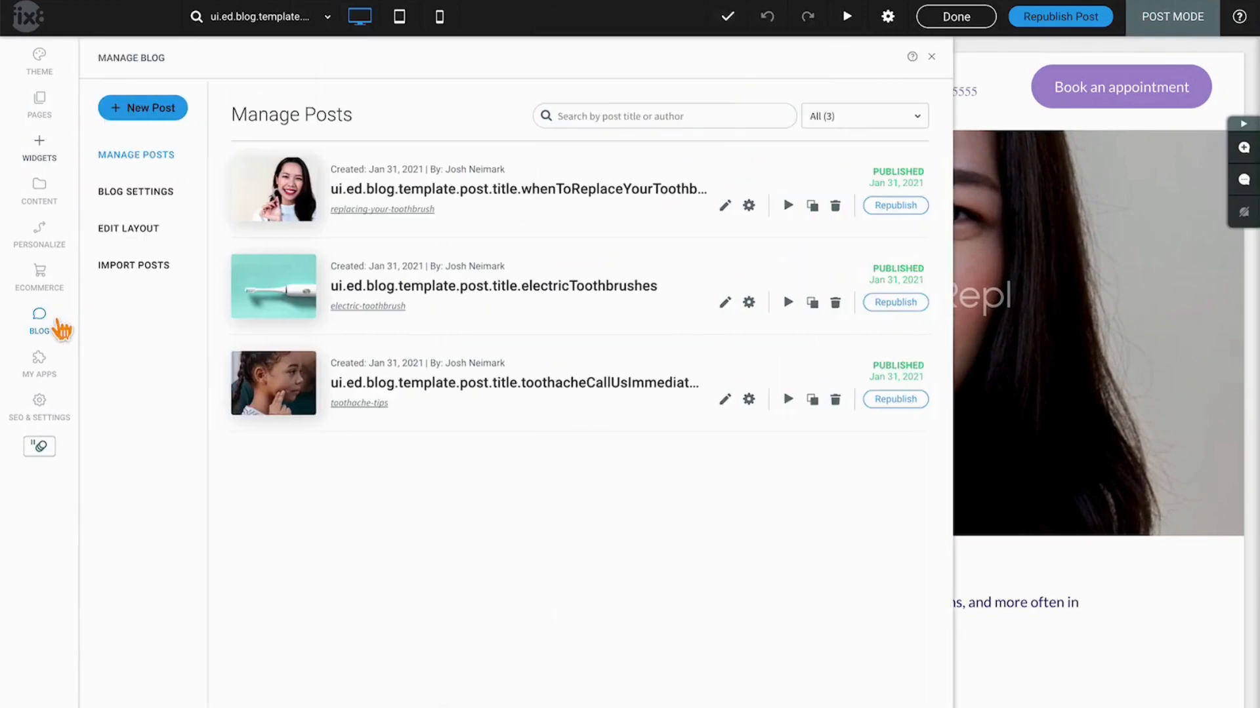
In Edit Layout, delete the social share and Facebook comments widgets from the post template.
left_click(931, 57)
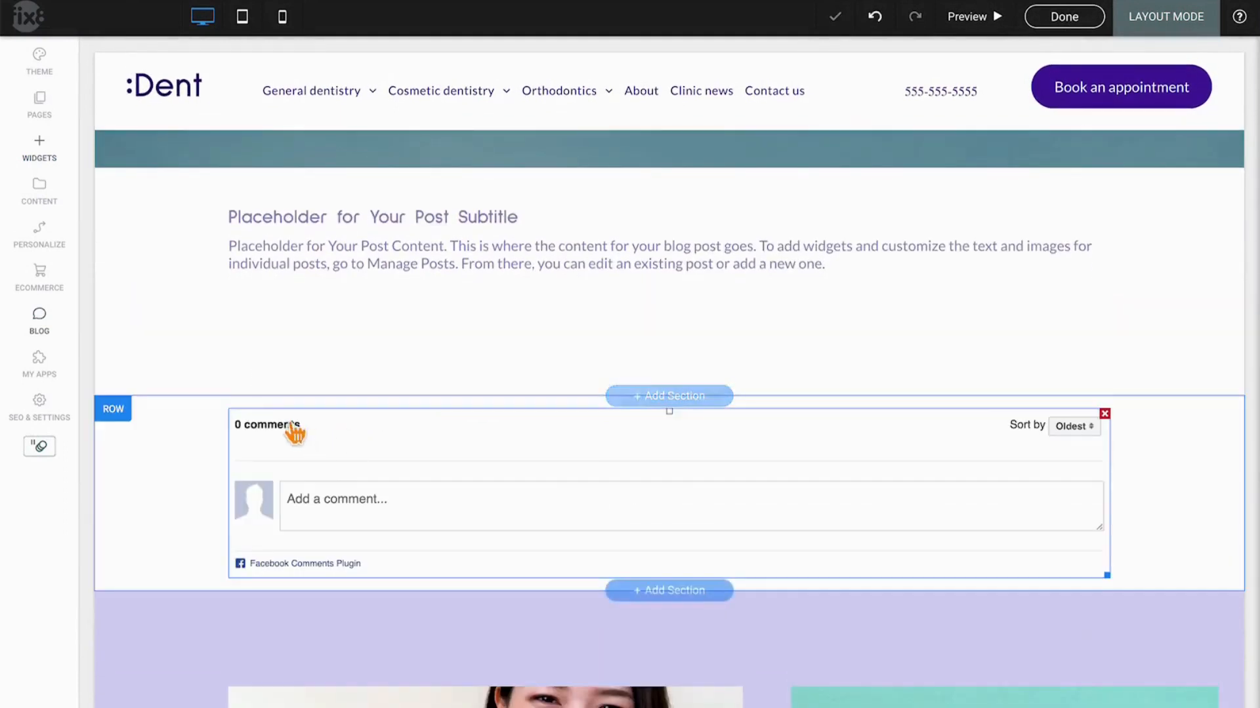
right_click(113, 408)
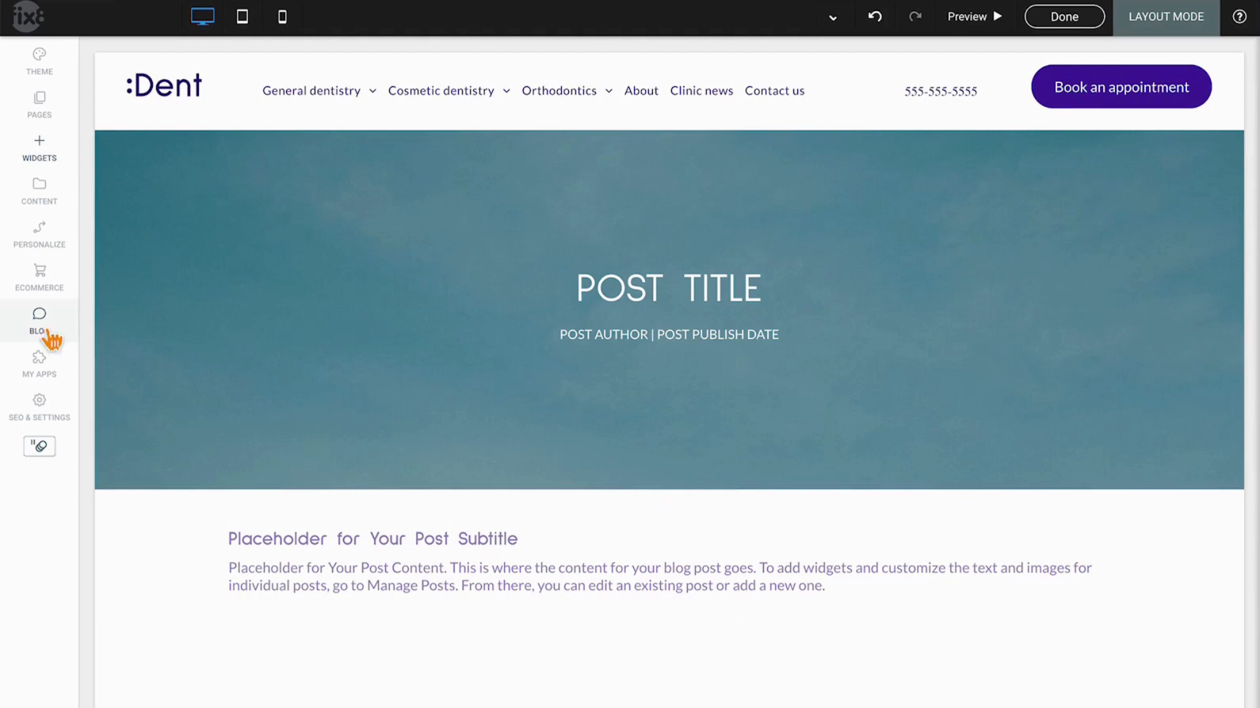
left_click(38, 317)
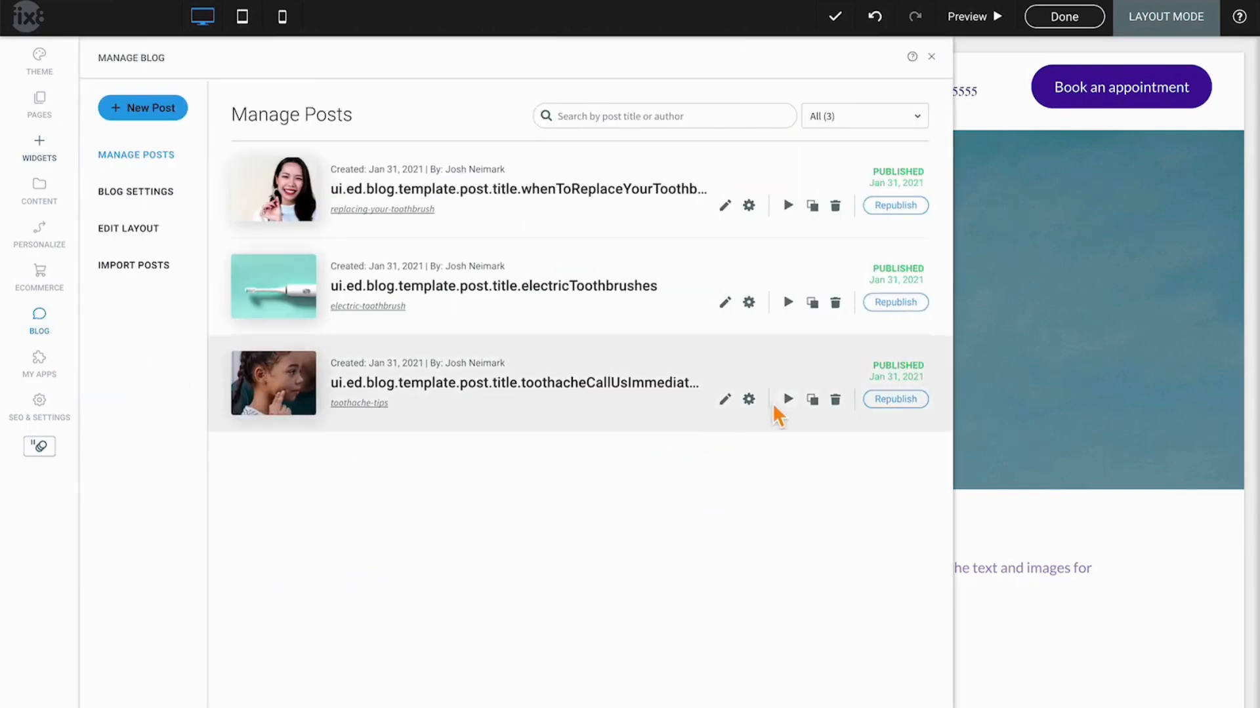
Preview the third post about toothaches, then reopen the three-post list over its editor.
left_click(788, 399)
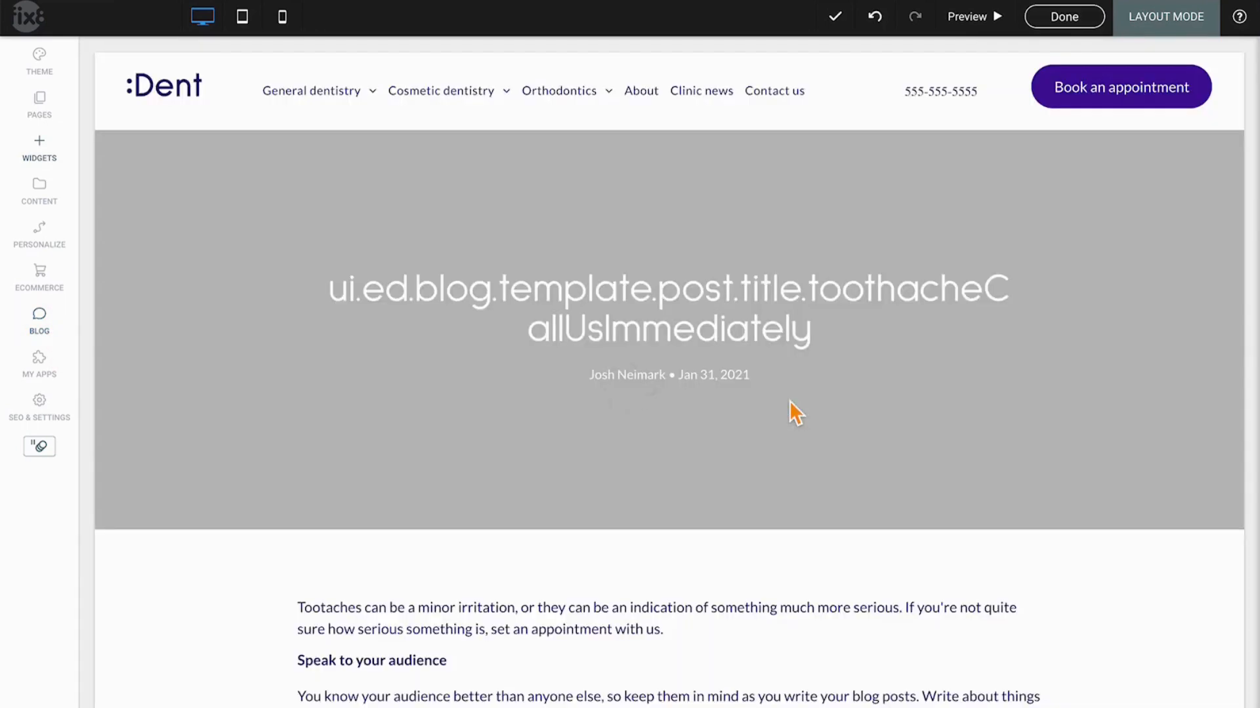
left_click(968, 15)
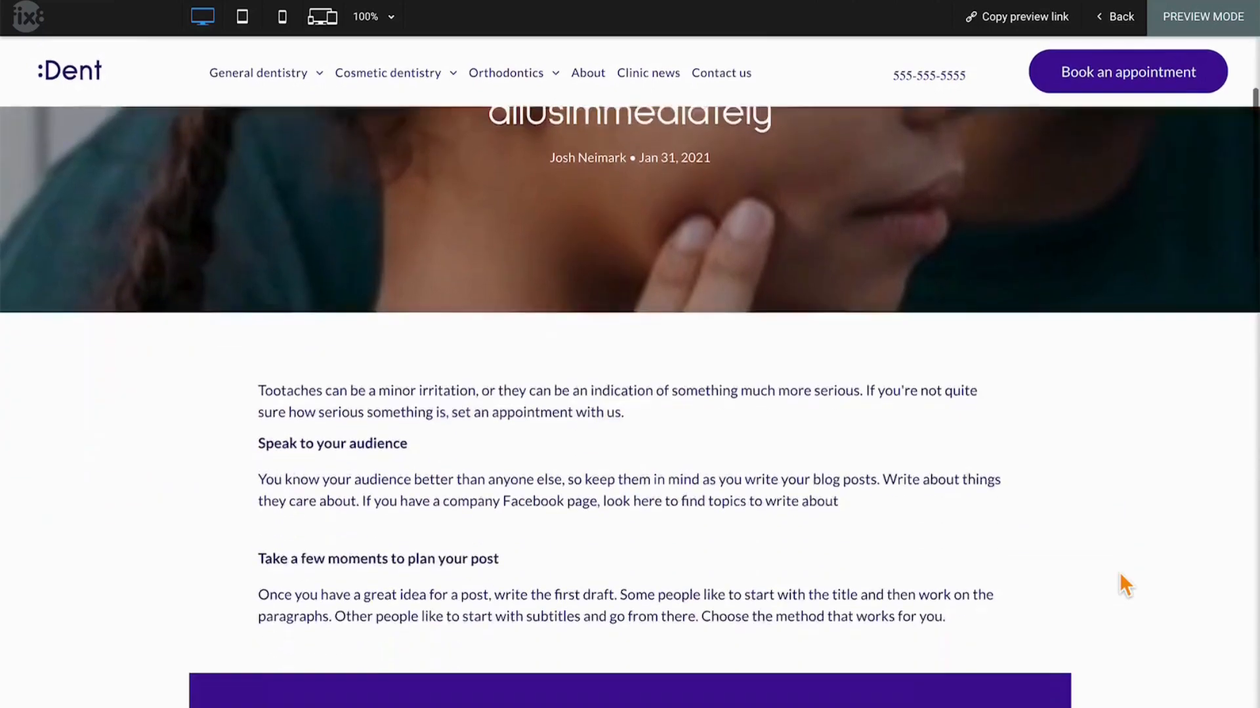
scroll("down", 3)
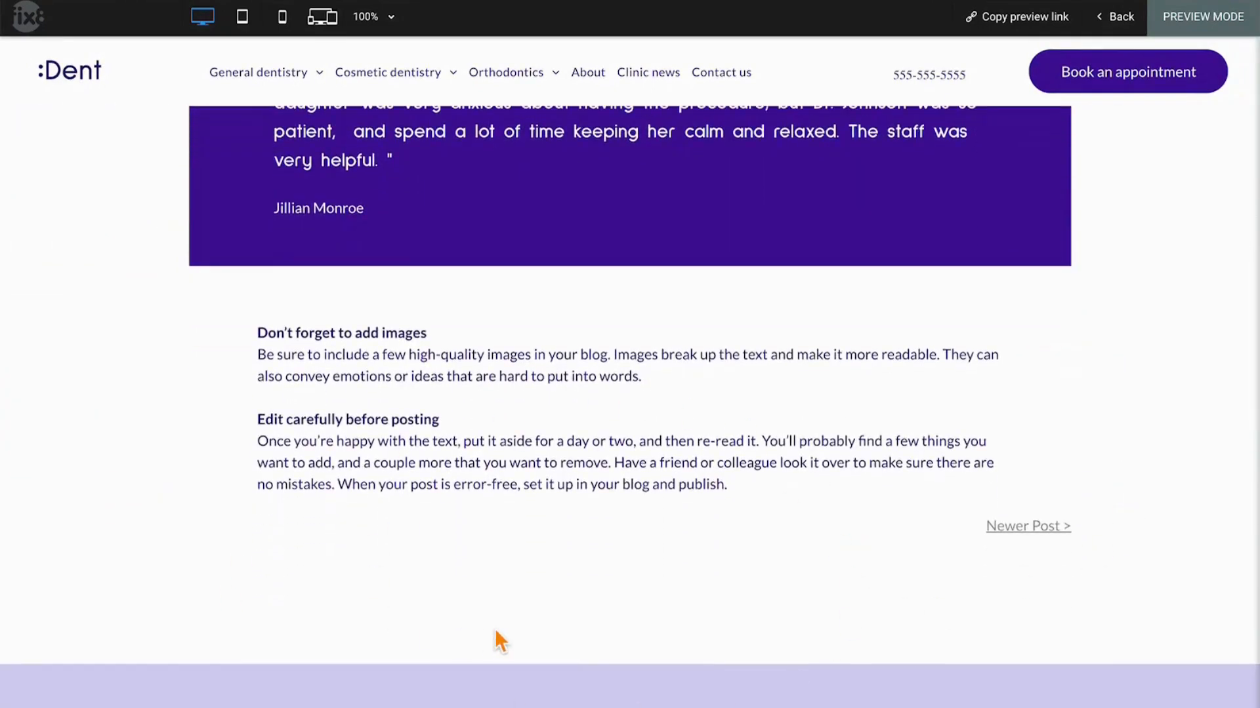
mouse_move(756, 295)
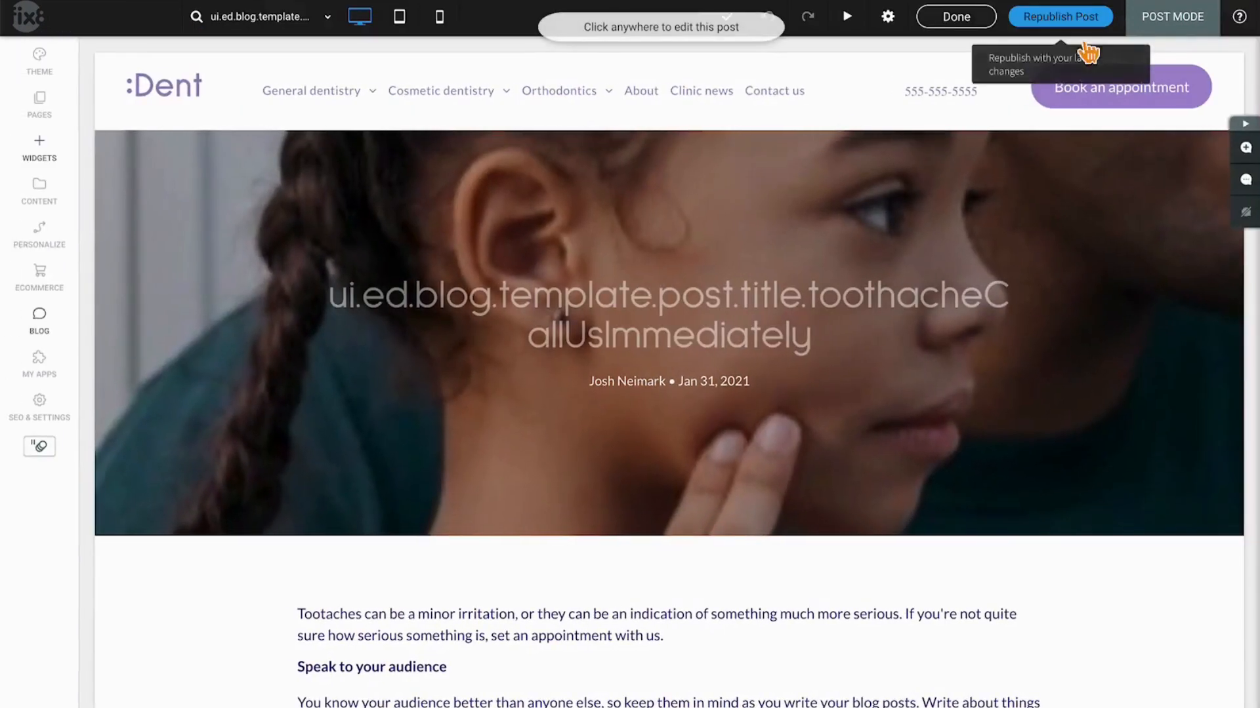
left_click(38, 318)
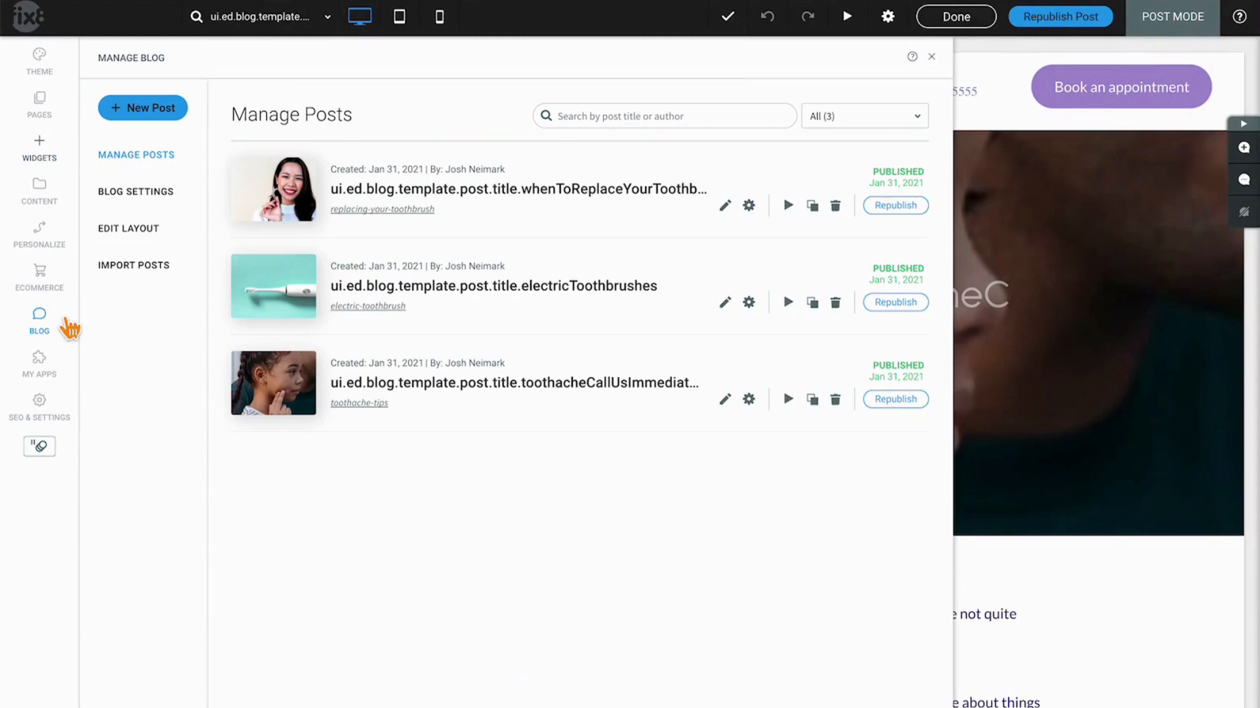
Show the Import Posts section with its empty RSS feed URL field.
left_click(133, 265)
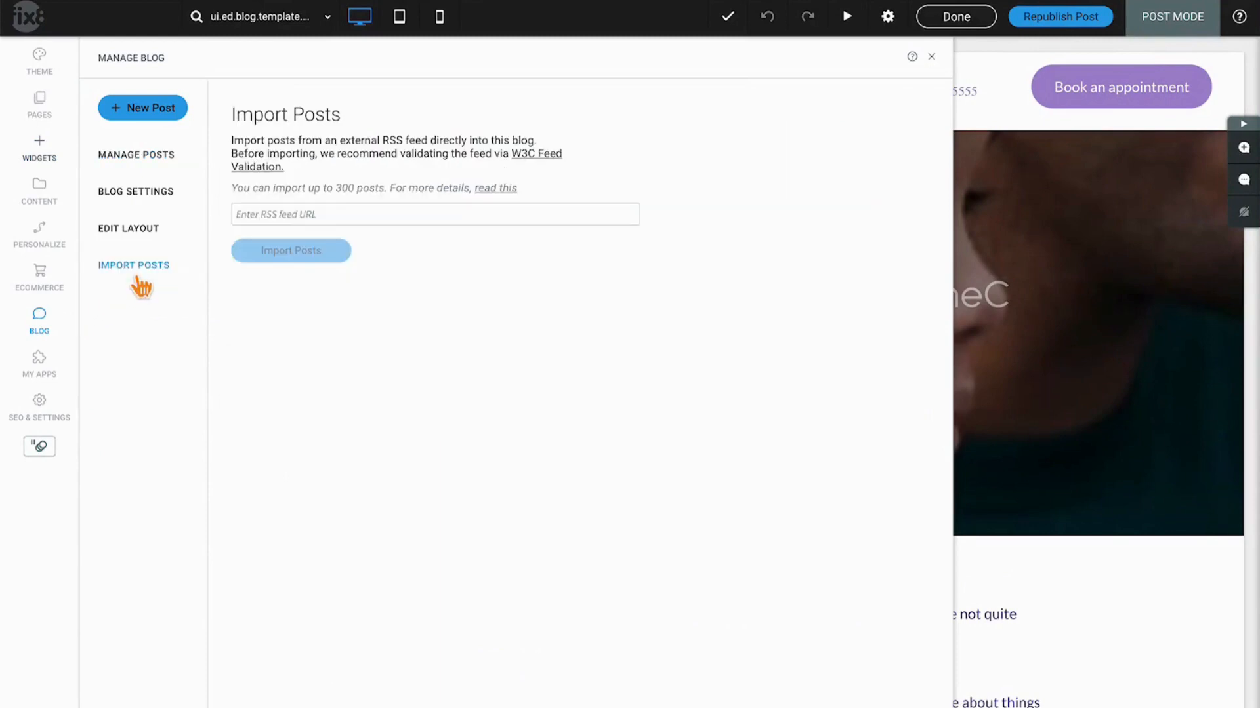
mouse_move(663, 269)
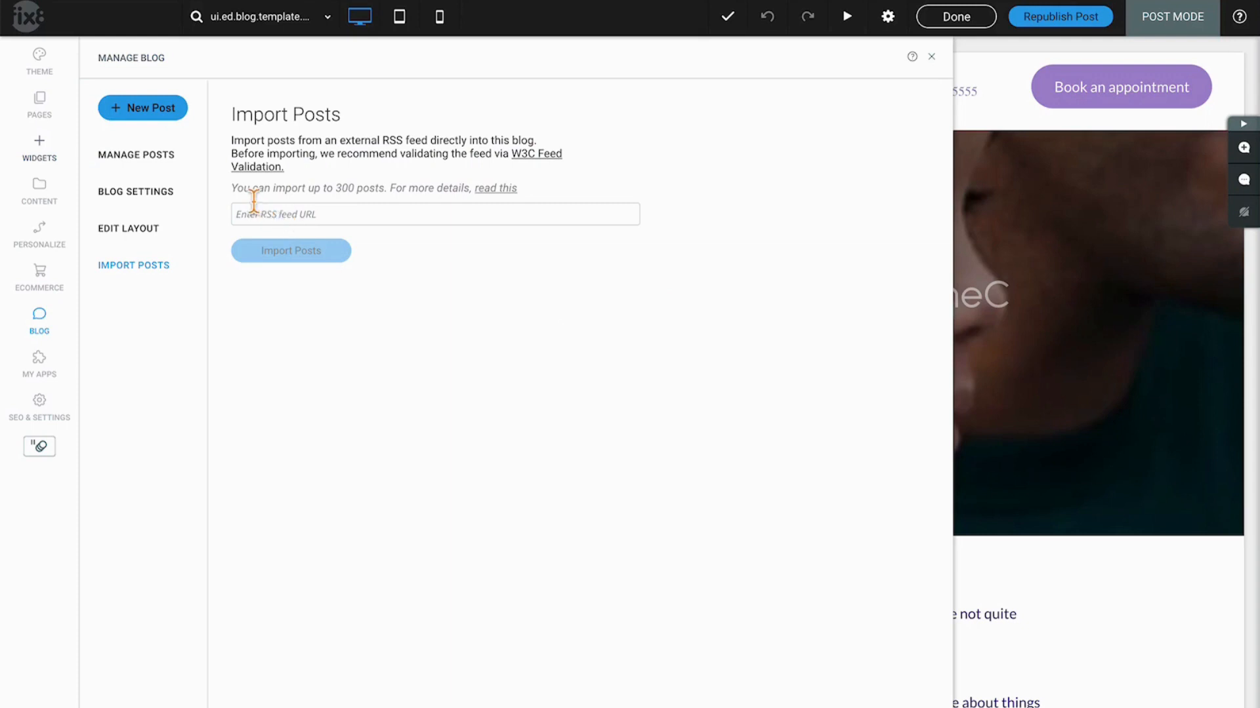
mouse_move(289, 196)
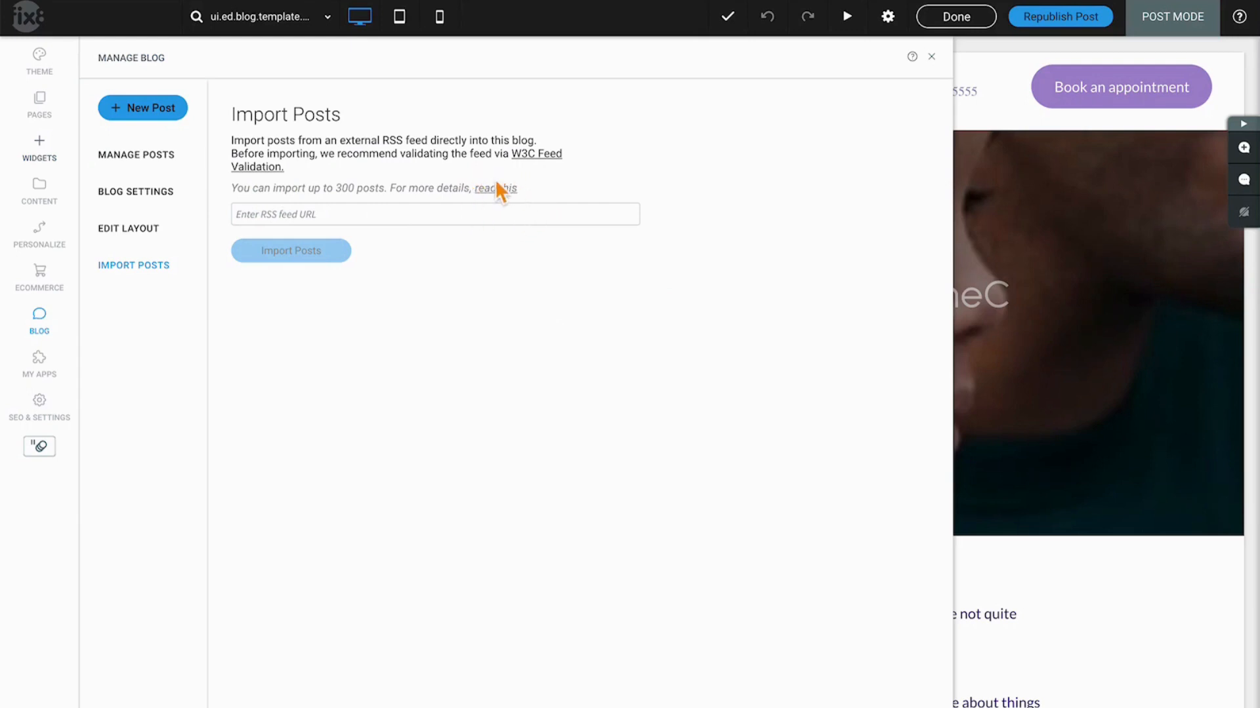
mouse_move(508, 197)
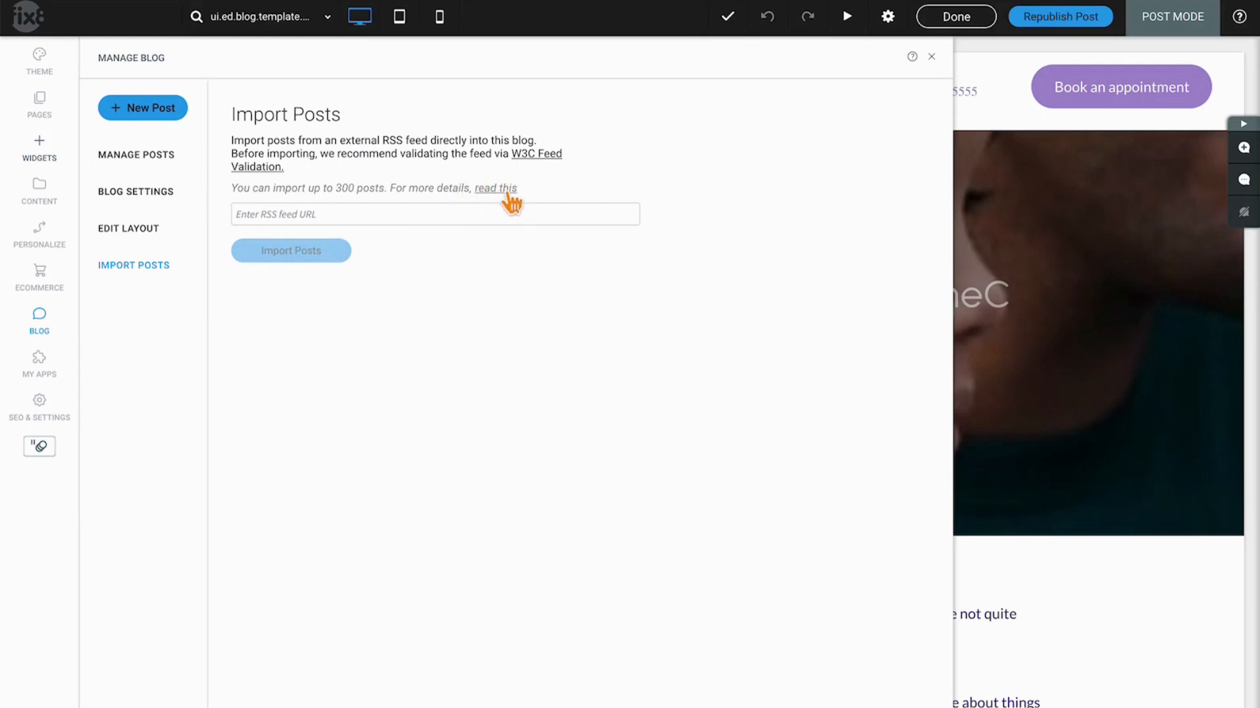